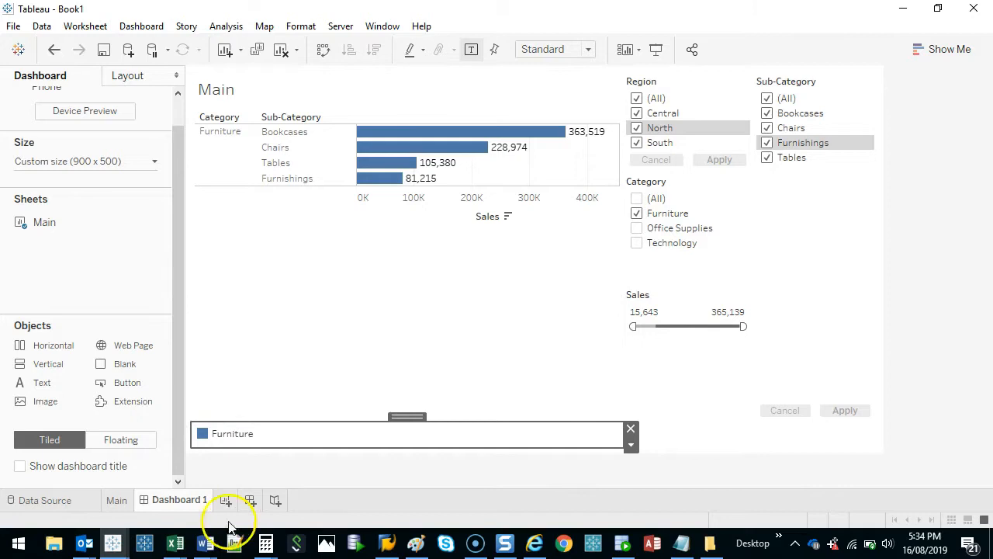
- Add a new blank worksheet, Sheet 2, beside the Main sheet and Dashboard 1
left_click(232, 500)
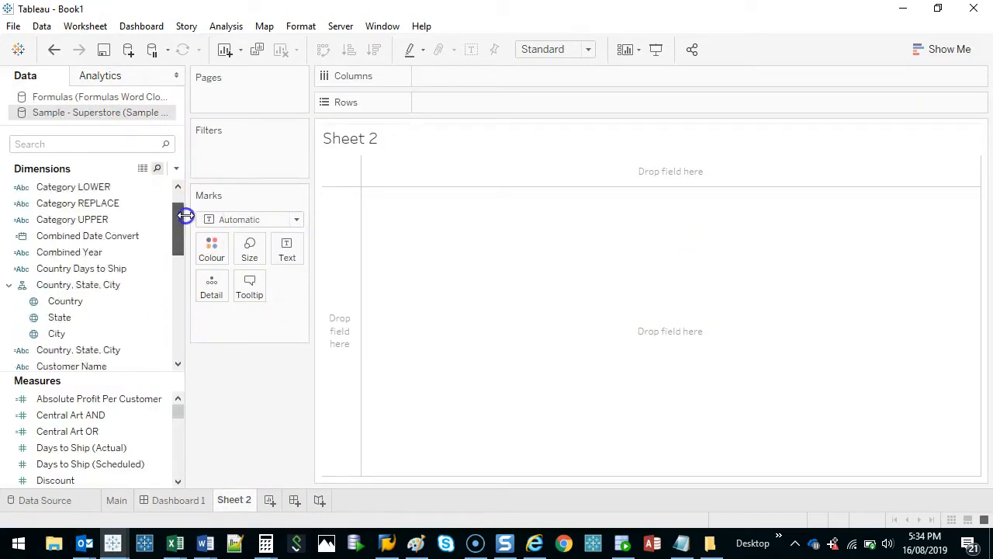
- Plot every City from the Country/State/City hierarchy as dots on a Europe map
scroll("down", 3)
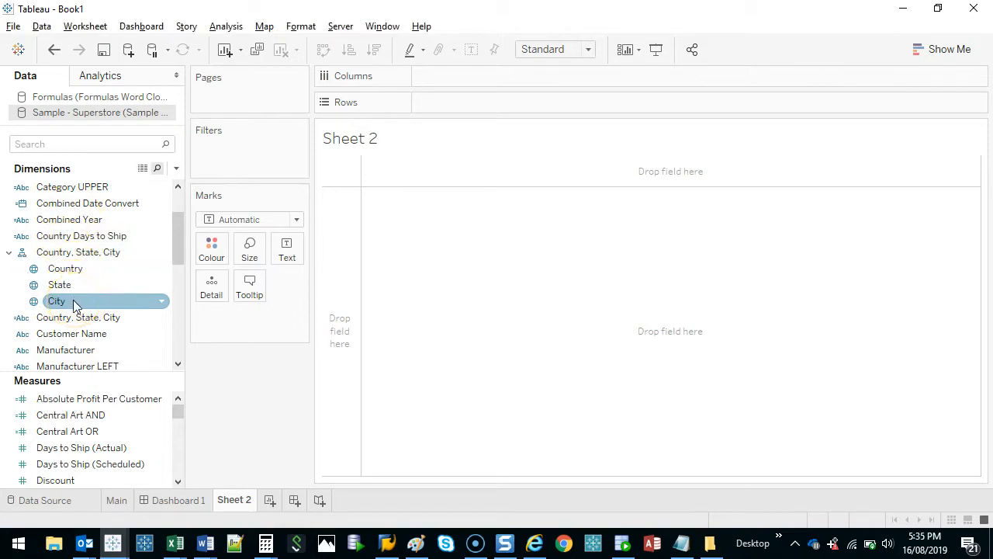
left_click(56, 301)
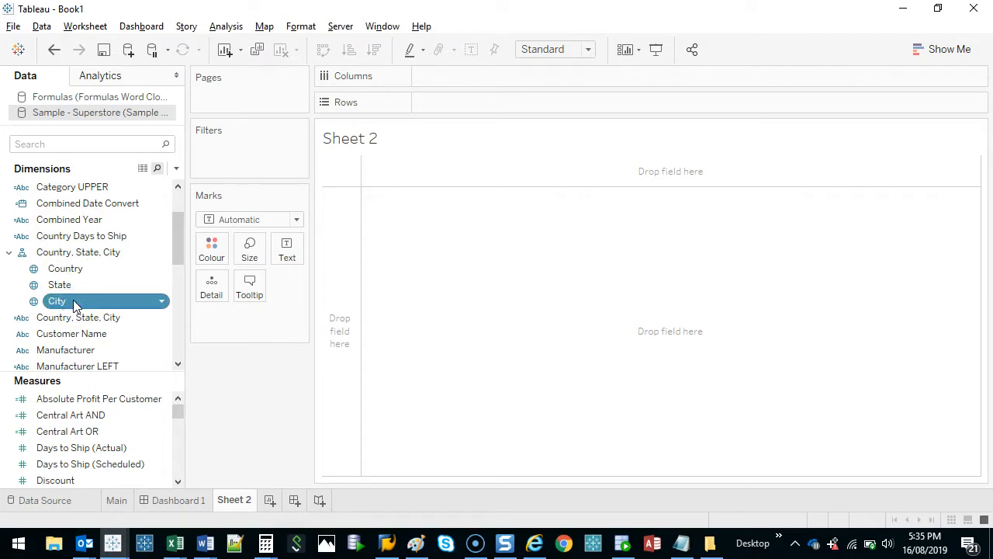
double_click(56, 301)
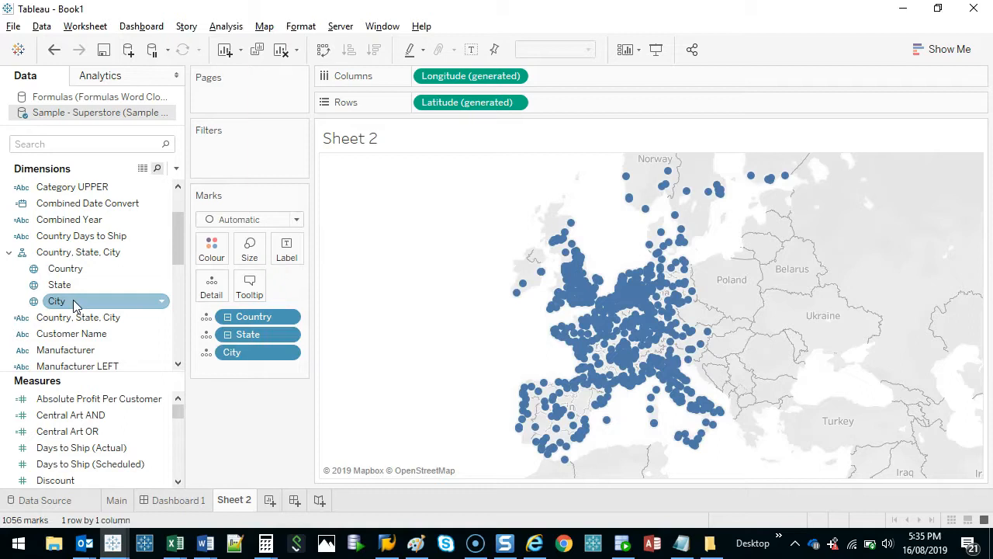
left_click(65, 266)
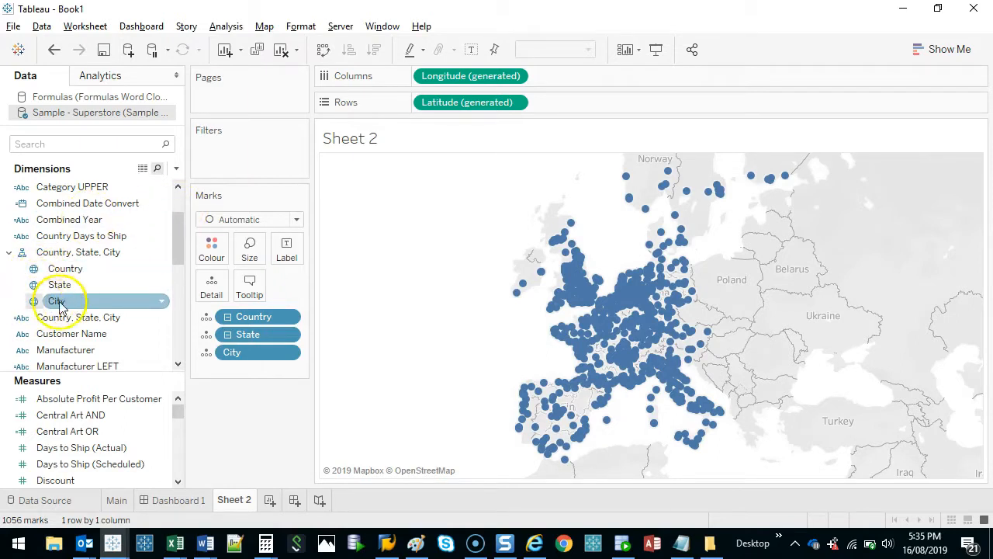
right_click(56, 301)
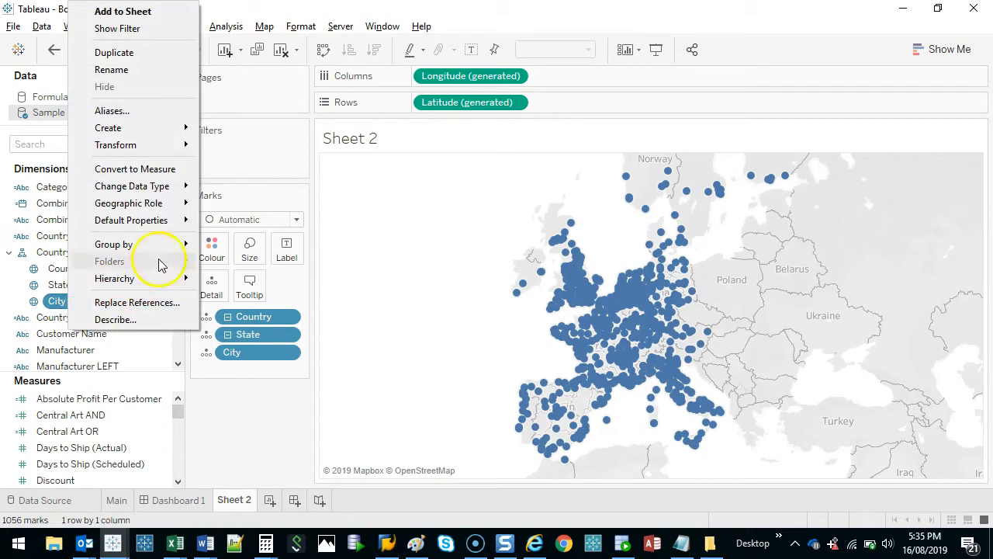
left_click(127, 202)
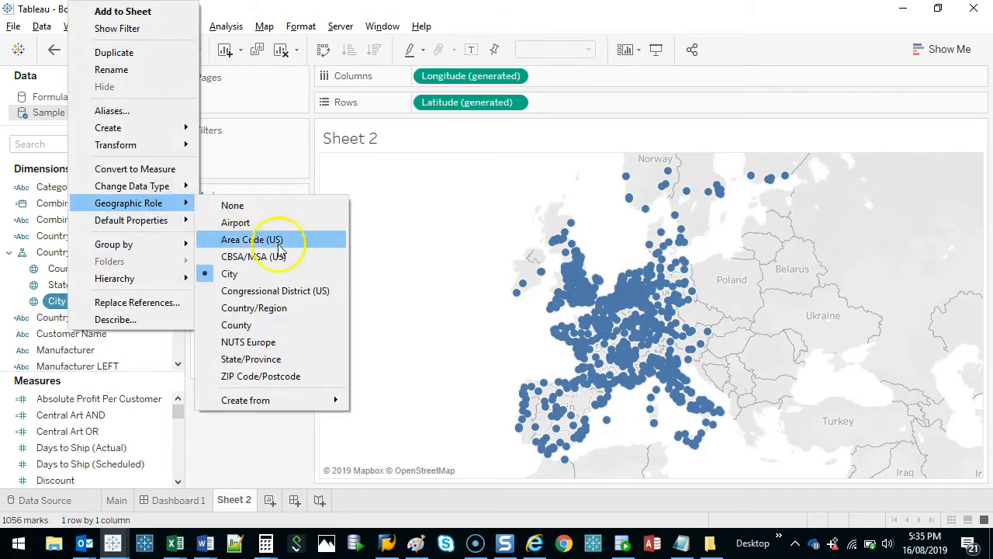
mouse_move(264, 270)
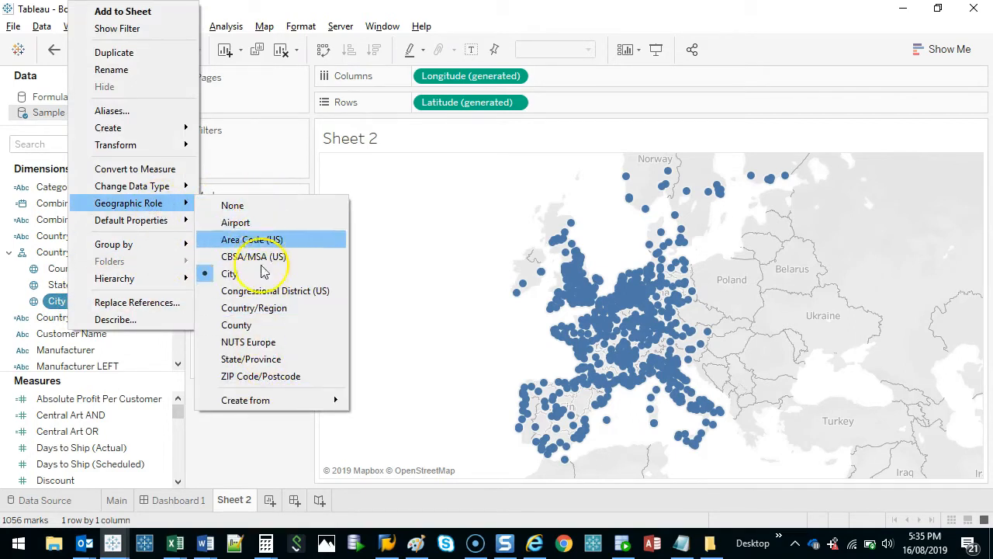
mouse_move(261, 375)
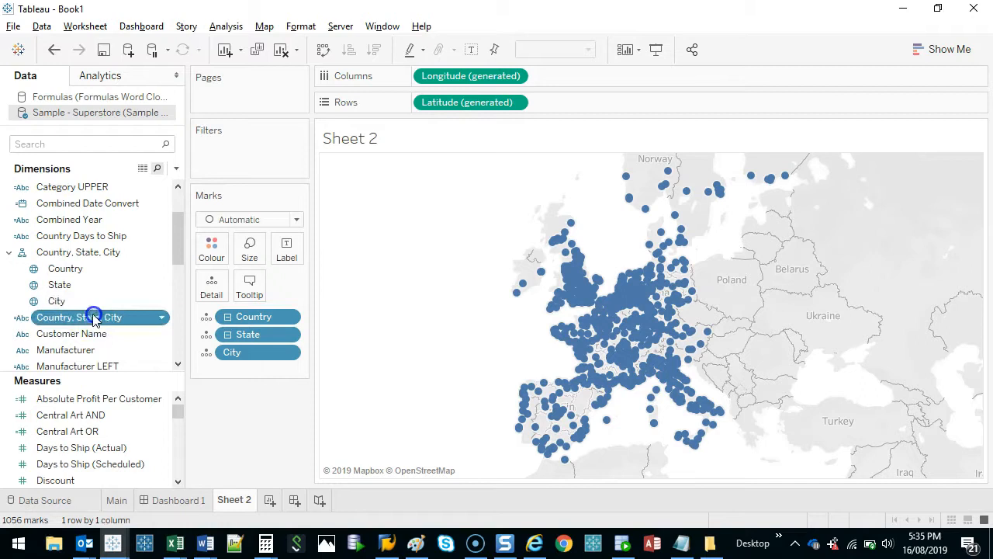
left_click(55, 301)
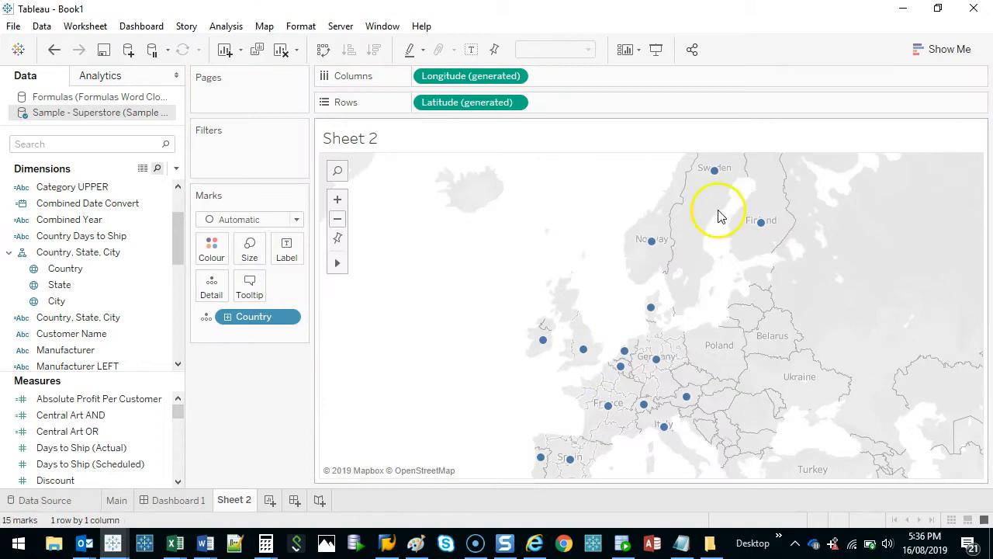
mouse_move(621, 349)
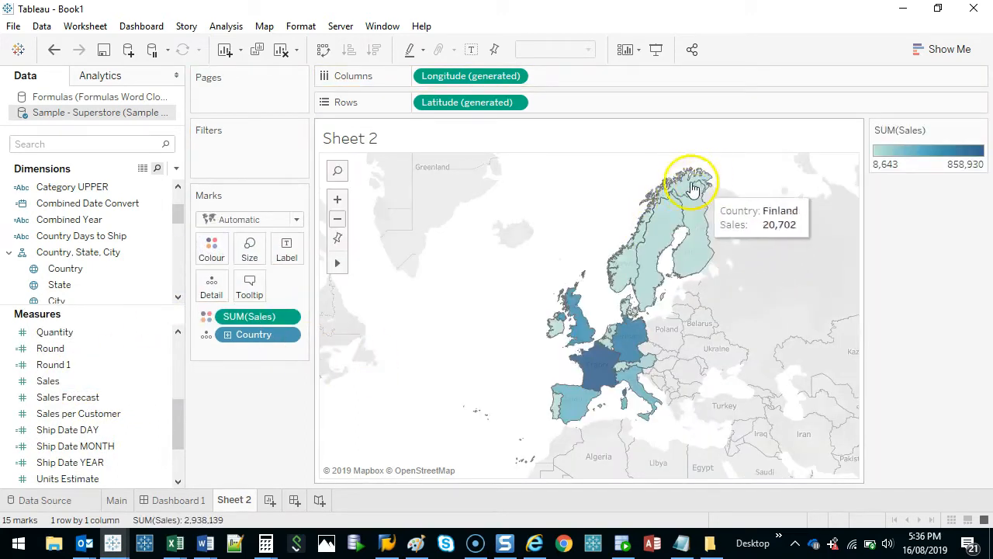
mouse_move(404, 363)
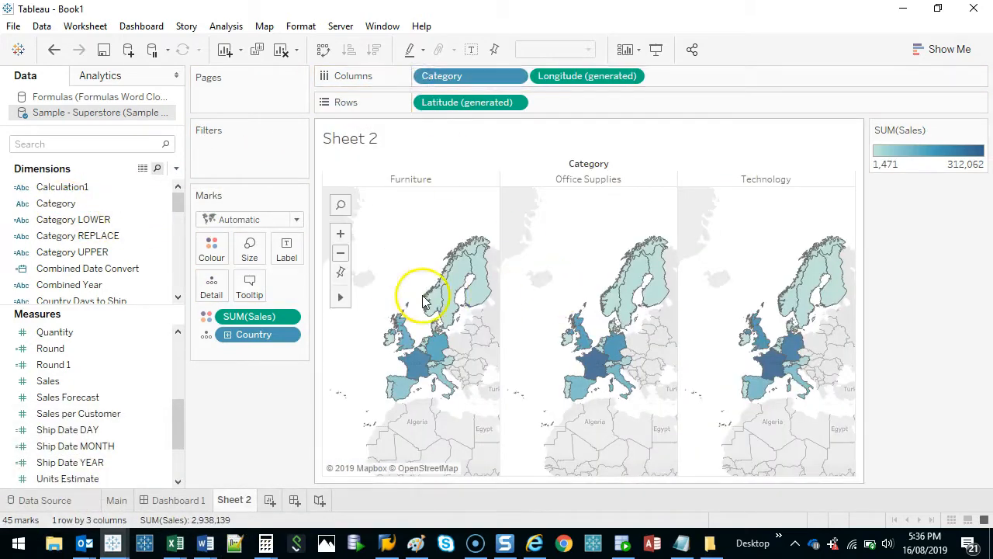
mouse_move(608, 427)
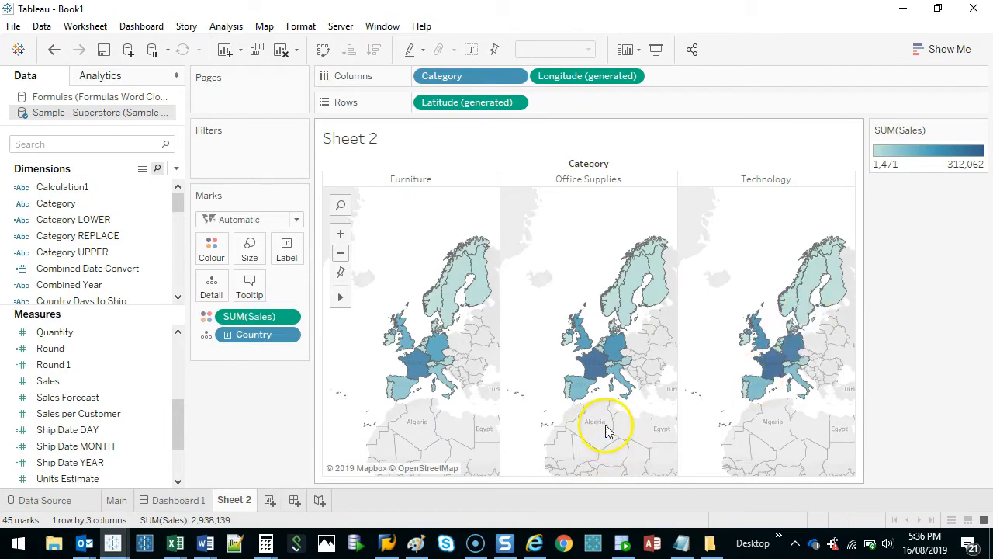
mouse_move(24, 249)
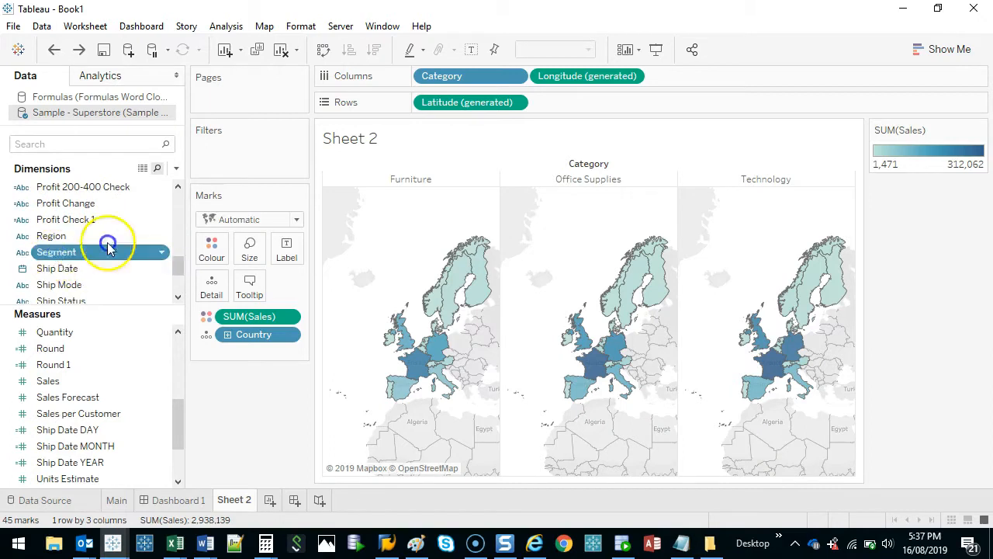
- Replace Category on Columns with Segment, giving Consumer, Corporate and Home Office maps
left_click_drag(108, 251, 473, 85)
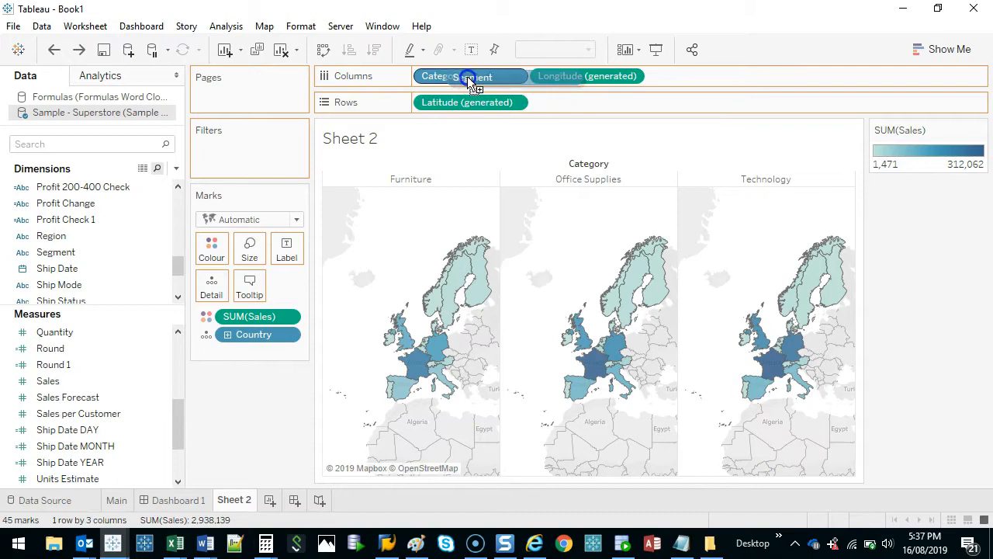
left_click(470, 76)
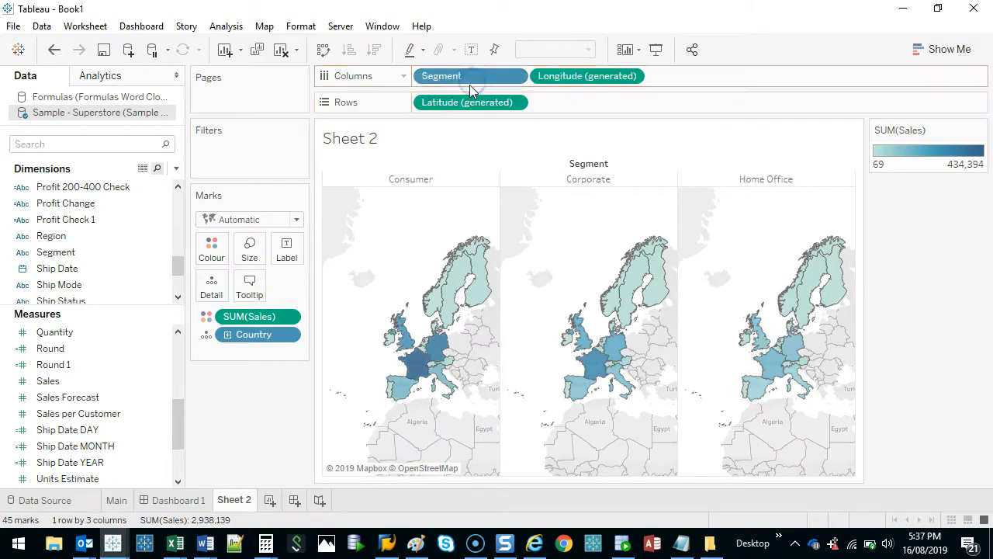
mouse_move(556, 310)
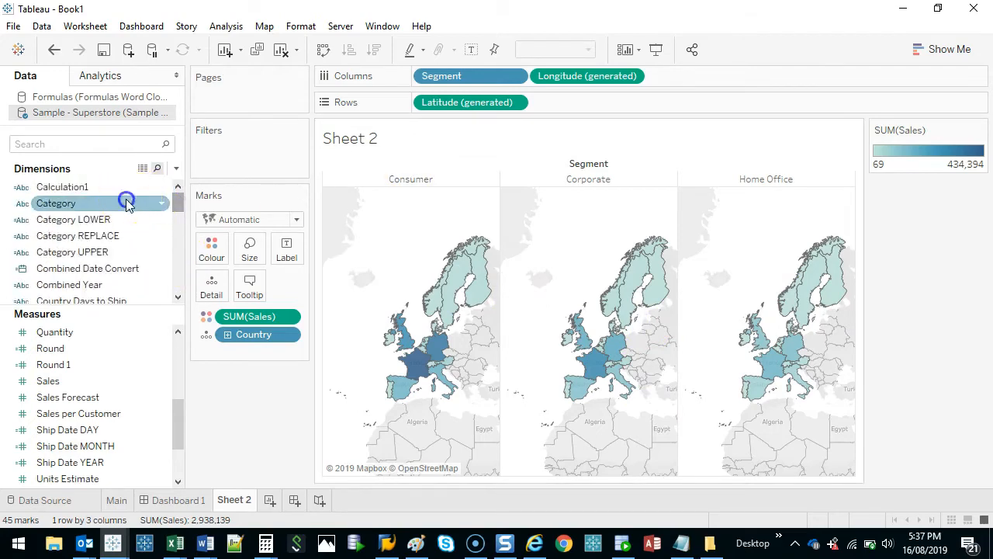
- Add Category to Rows to form a three-by-three grid of sales maps
left_click_drag(56, 202, 470, 103)
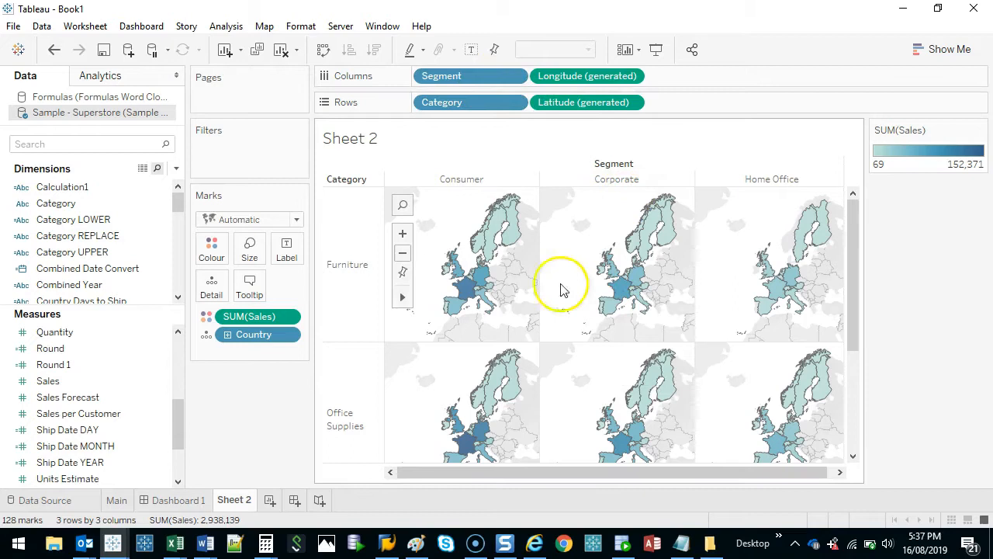
mouse_move(587, 252)
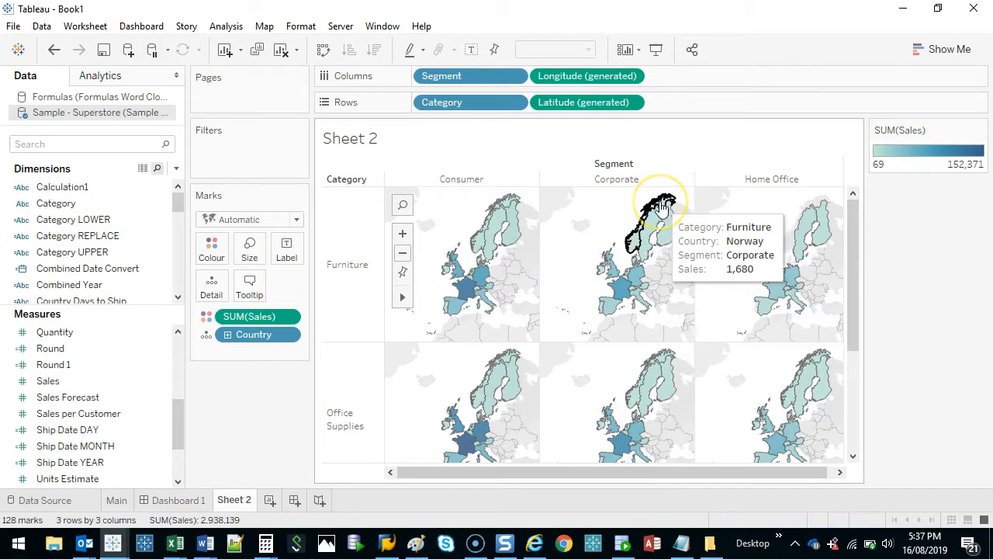
mouse_move(338, 321)
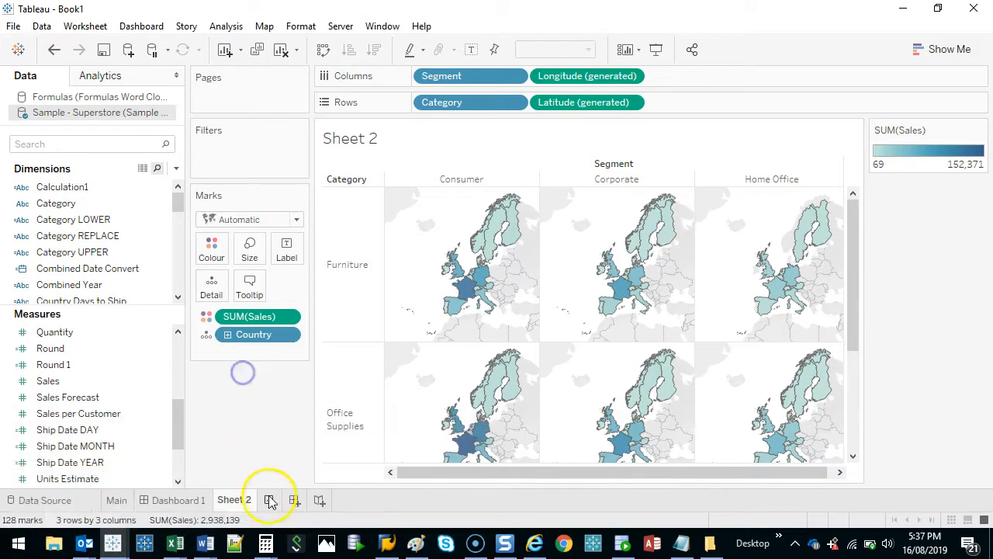
- Start Sheet 3 with a Country dot map and duplicate Longitude on Columns for two maps
left_click(313, 500)
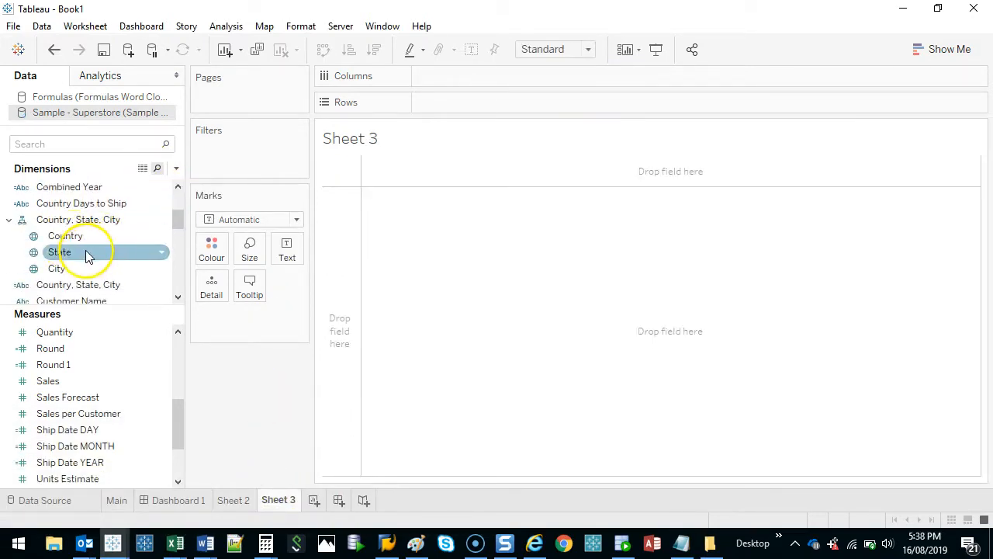
left_click(68, 236)
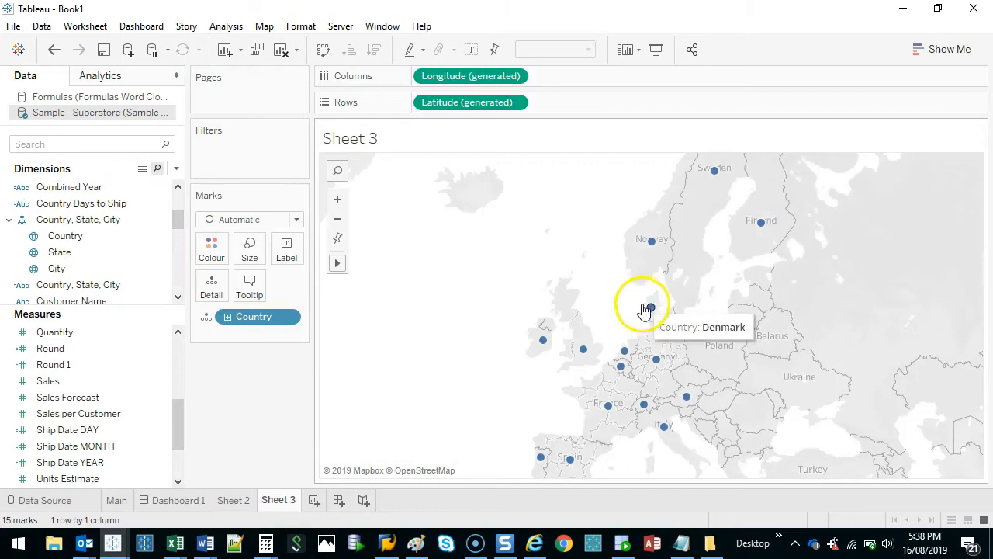
mouse_move(574, 320)
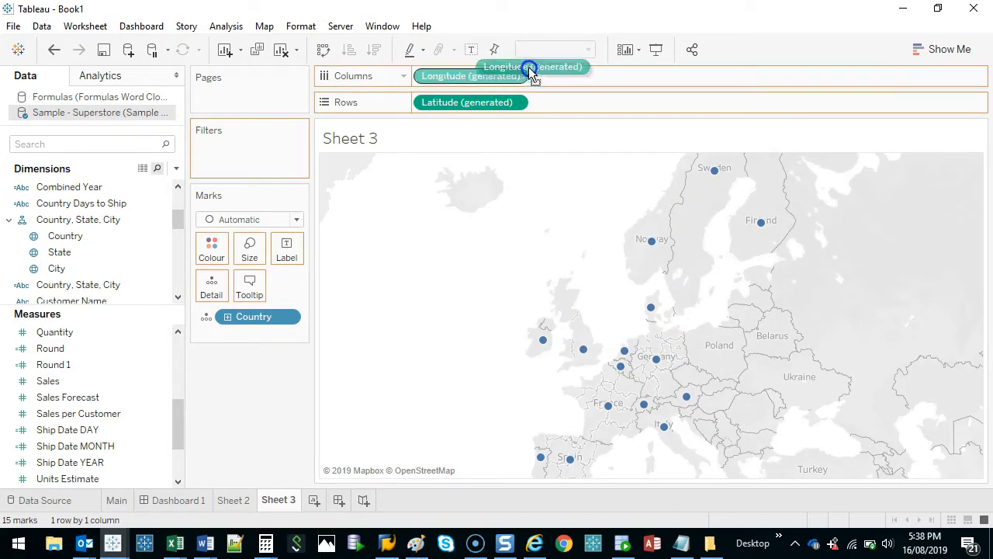
left_click_drag(530, 74, 605, 75)
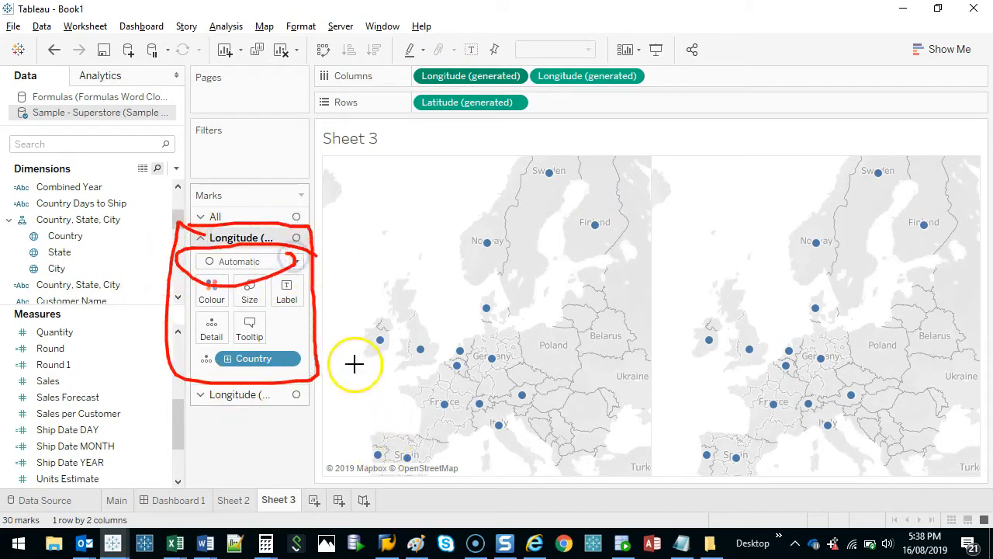
- Set the first map's marks to filled Map and colour countries by total Sales
left_click(248, 260)
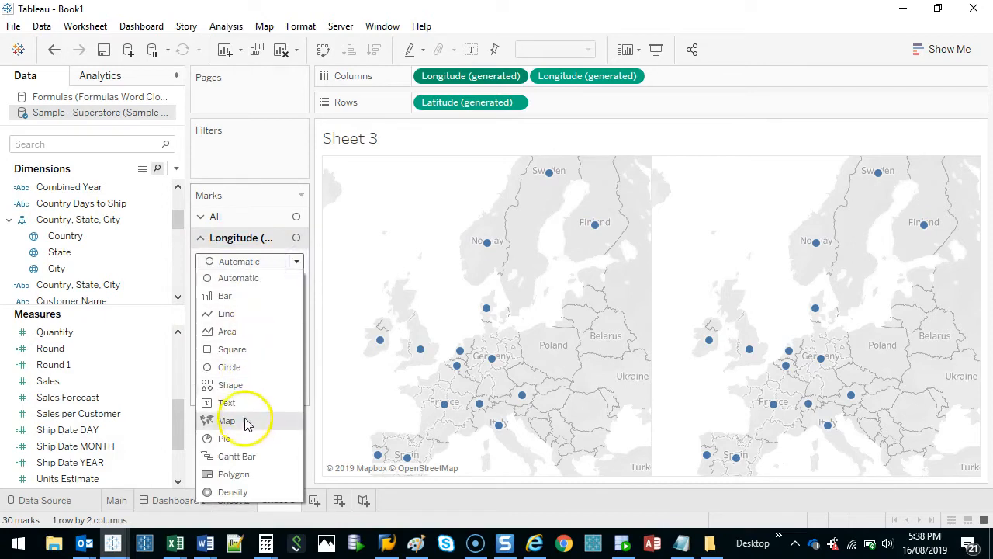
left_click(228, 419)
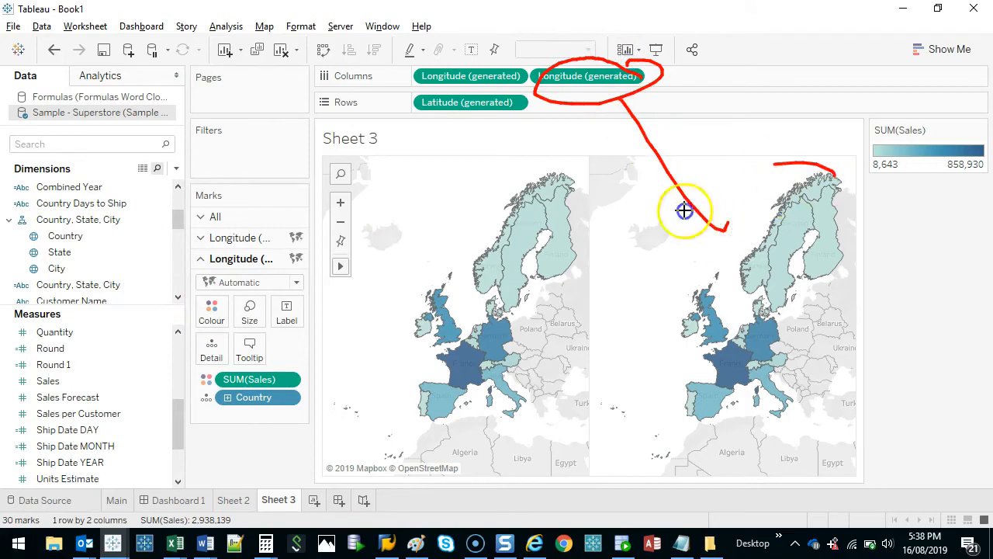
left_click_drag(686, 211, 185, 252)
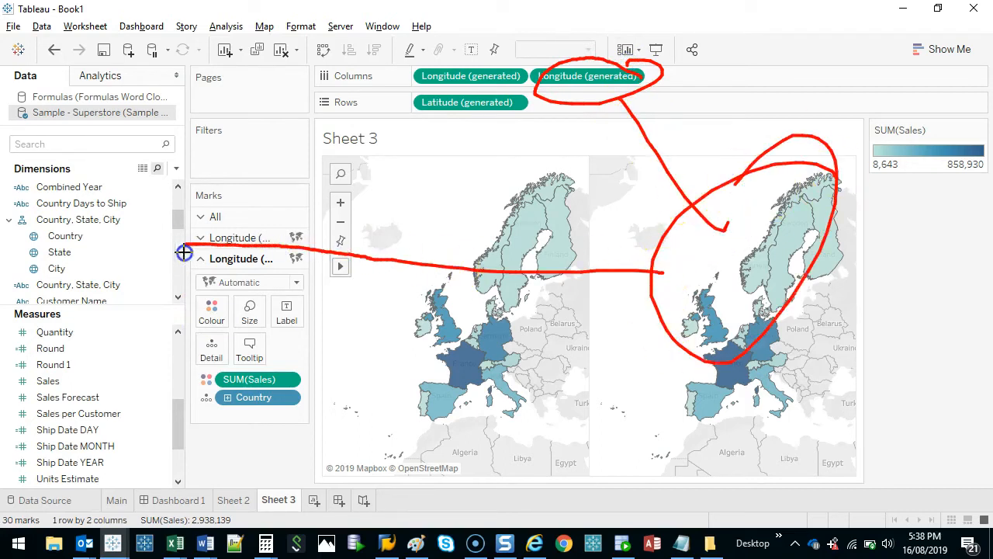
- Show the second map as circles and colour SUM(Profit) with a diverging orange-grey palette
left_click(297, 282)
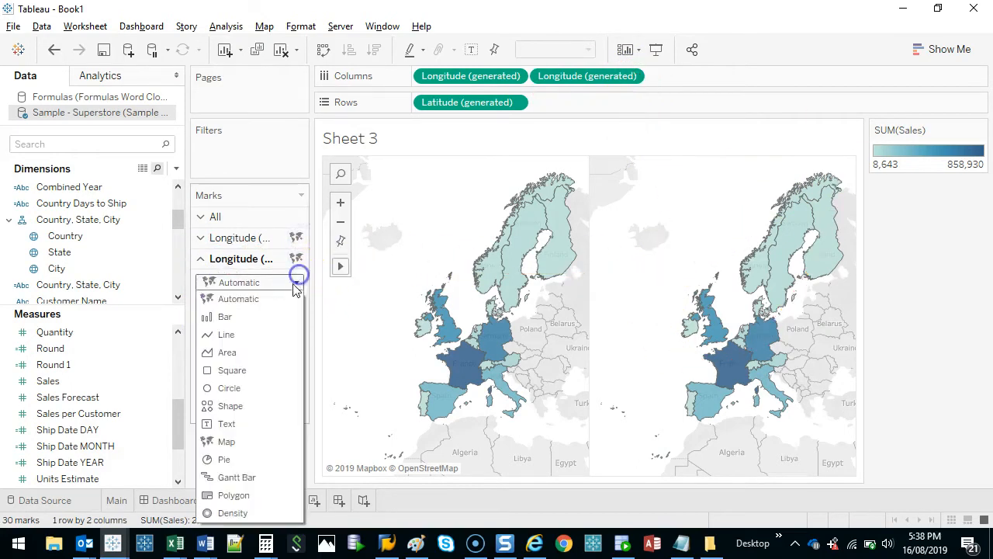
left_click(230, 388)
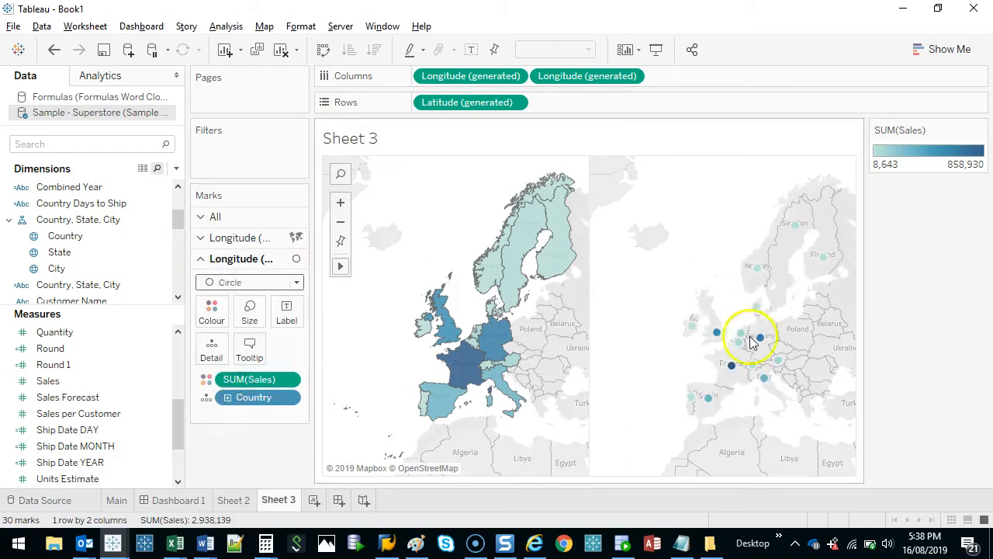
mouse_move(758, 277)
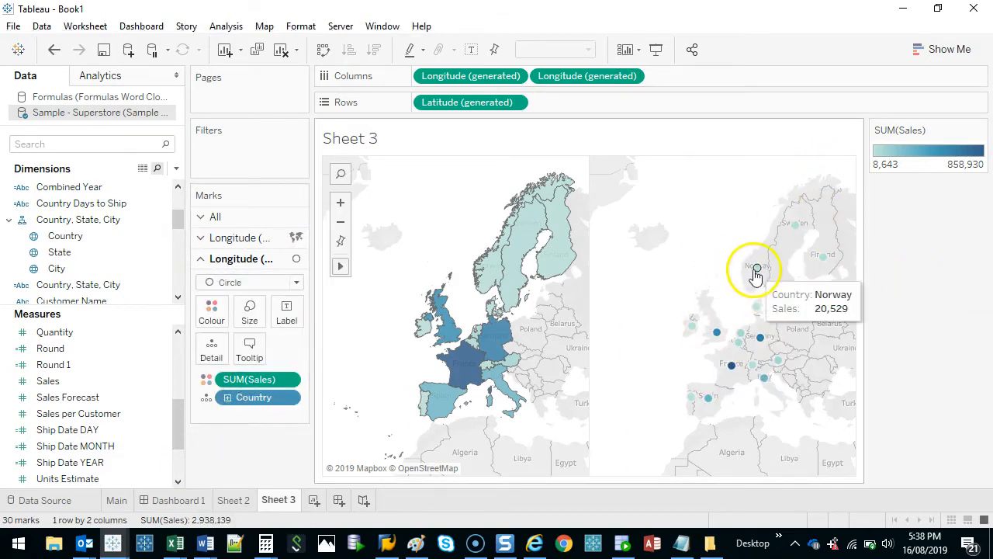
mouse_move(791, 233)
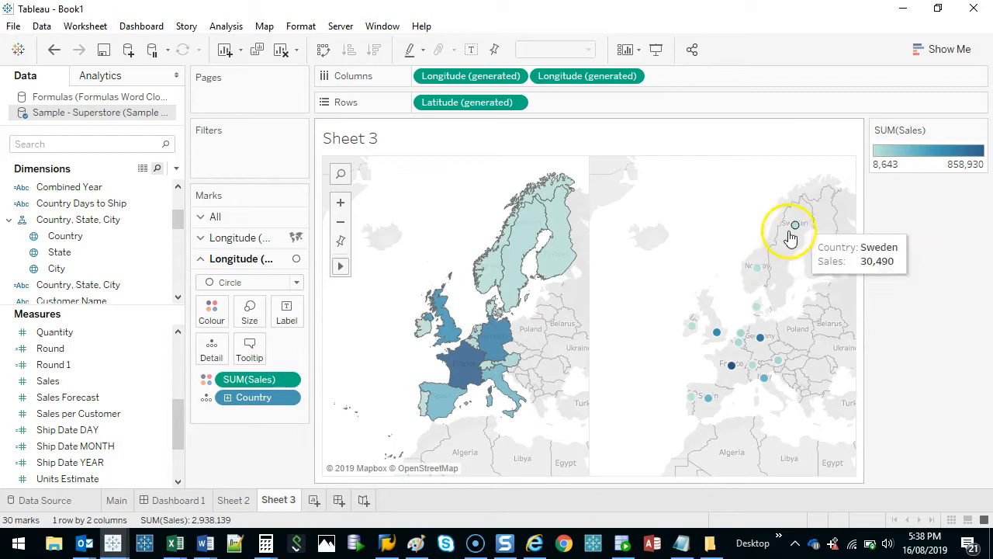
mouse_move(692, 326)
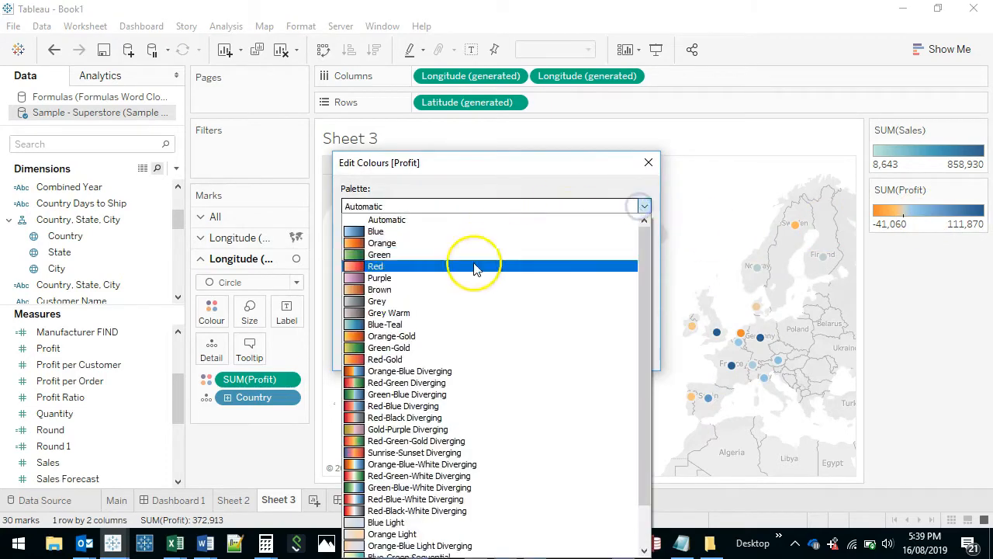
left_click(418, 418)
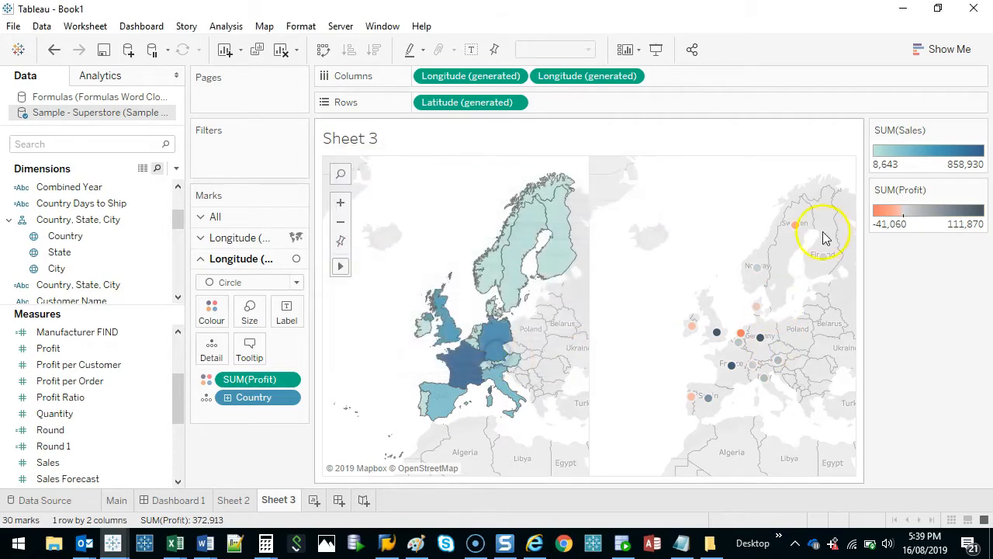
mouse_move(738, 334)
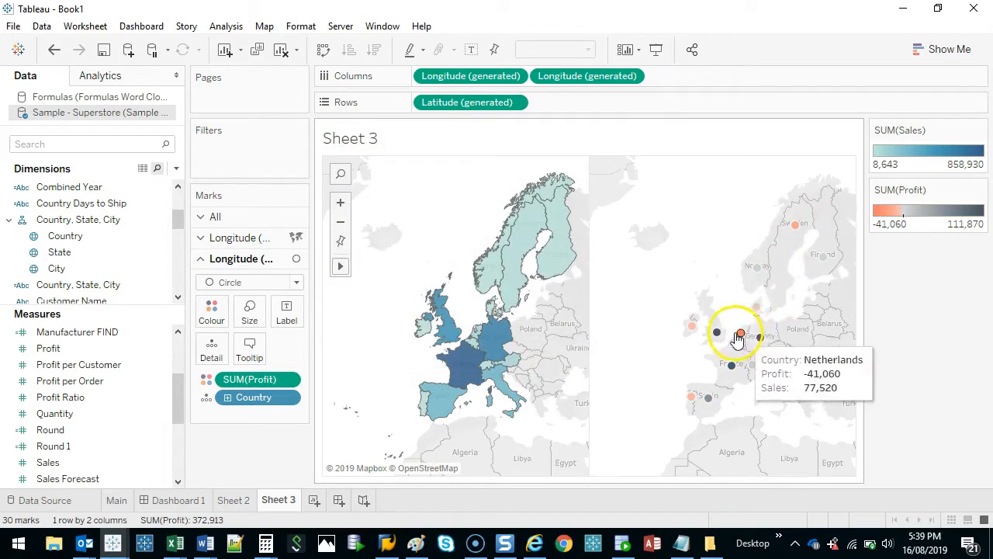
mouse_move(537, 217)
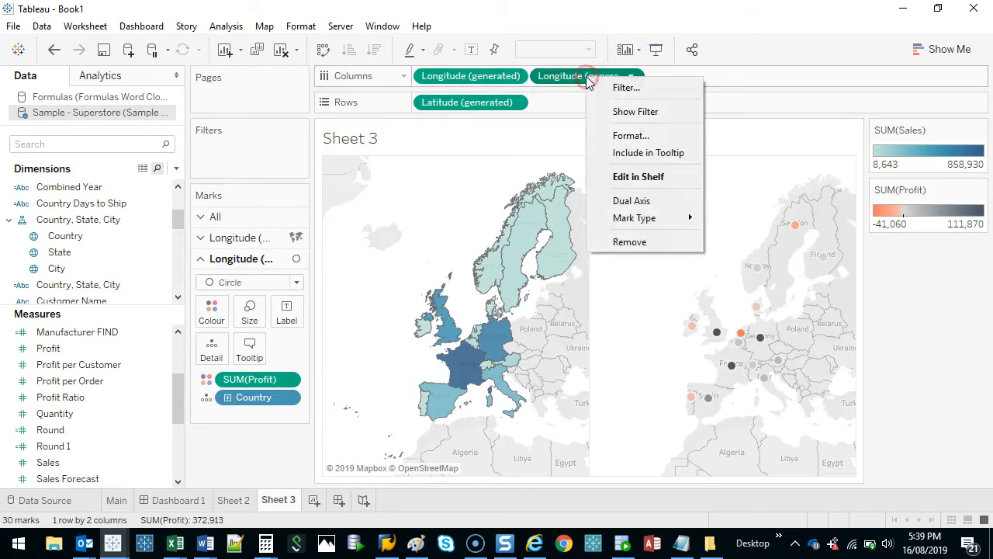
- Turn on Dual Axis so profit circles overlay the sales-filled country map
left_click(630, 201)
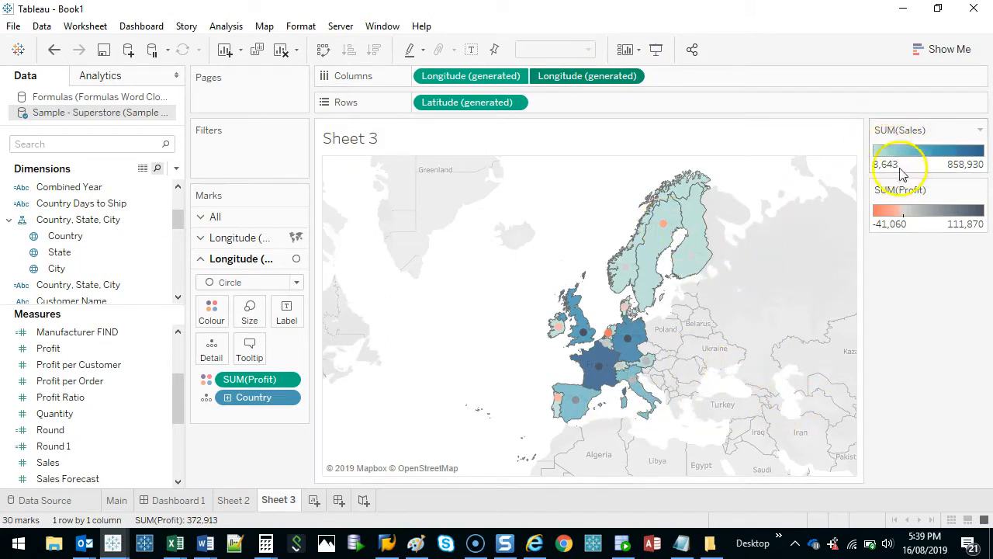
mouse_move(690, 217)
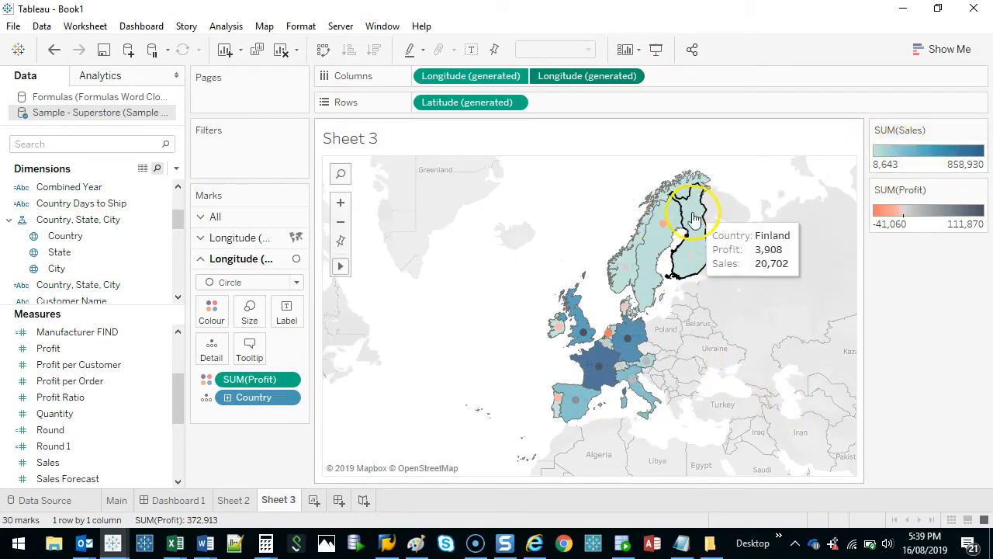
mouse_move(664, 226)
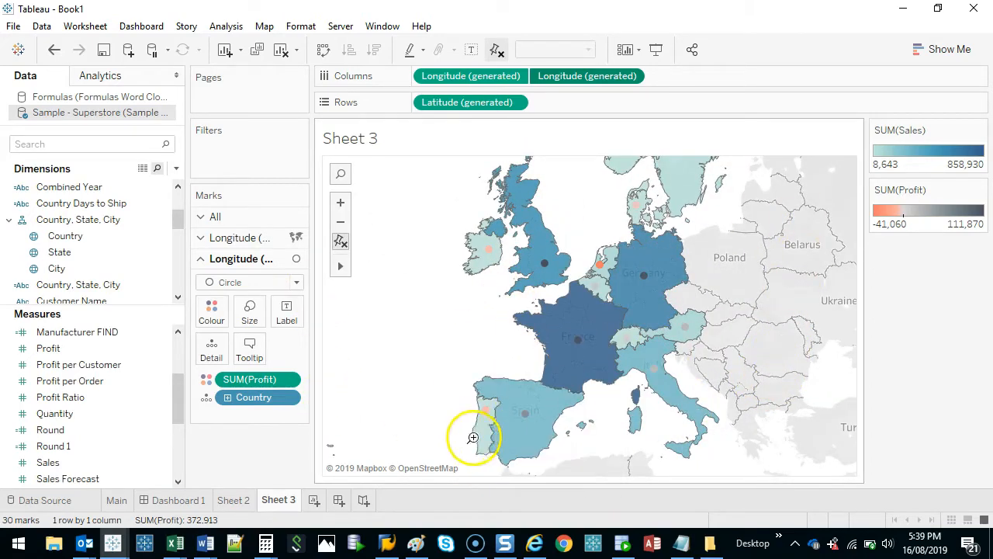
mouse_move(478, 438)
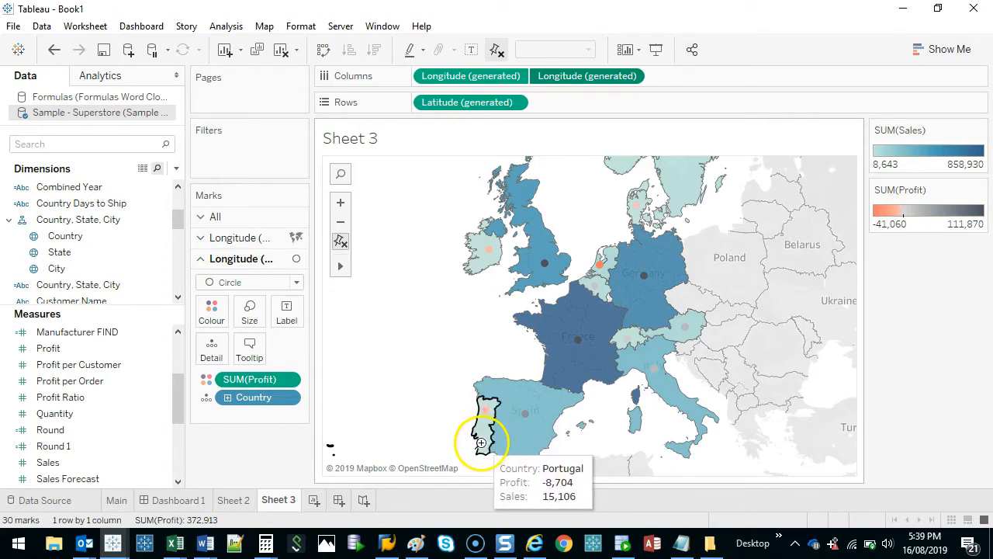
mouse_move(643, 374)
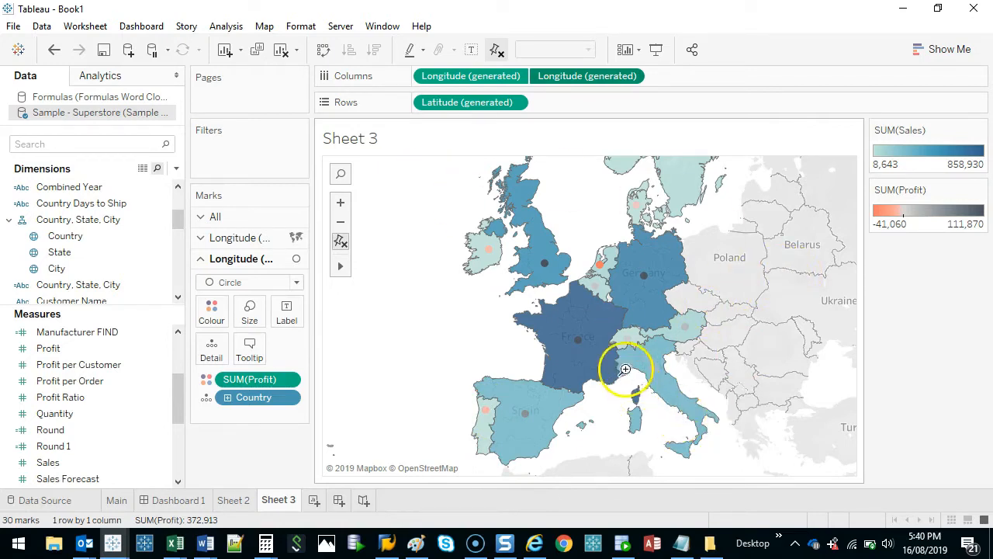
mouse_move(490, 251)
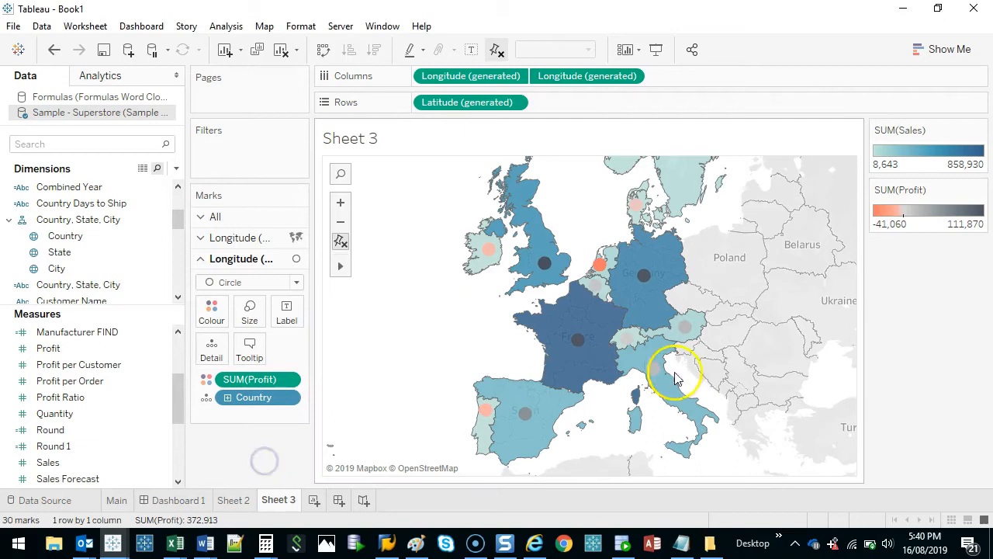
mouse_move(602, 267)
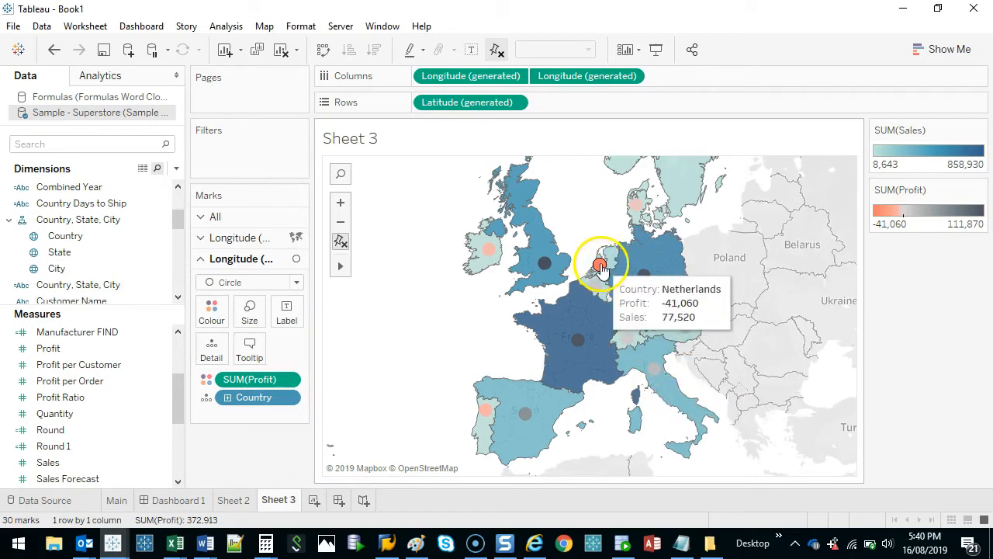
mouse_move(854, 244)
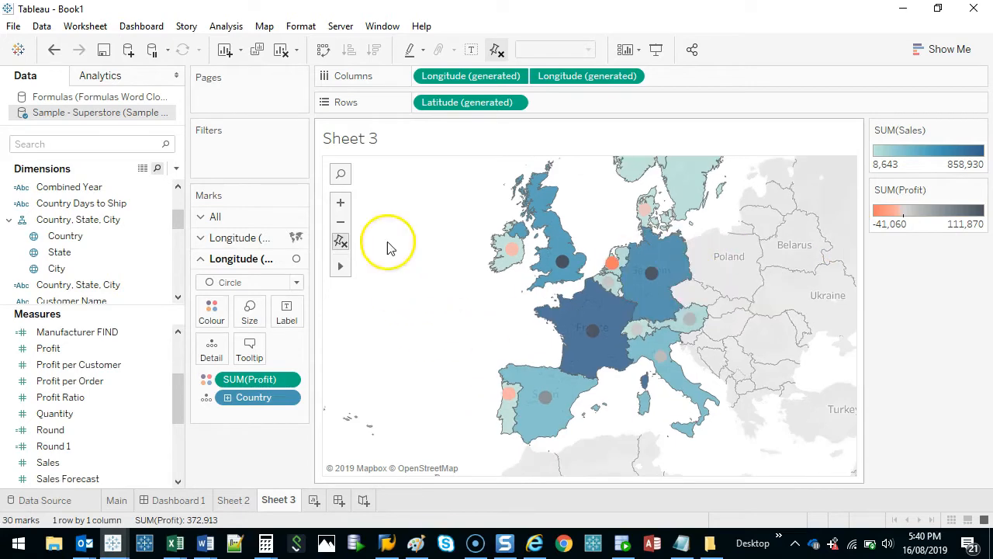
- Pan the combined map around Europe and back over western Europe
left_click(340, 267)
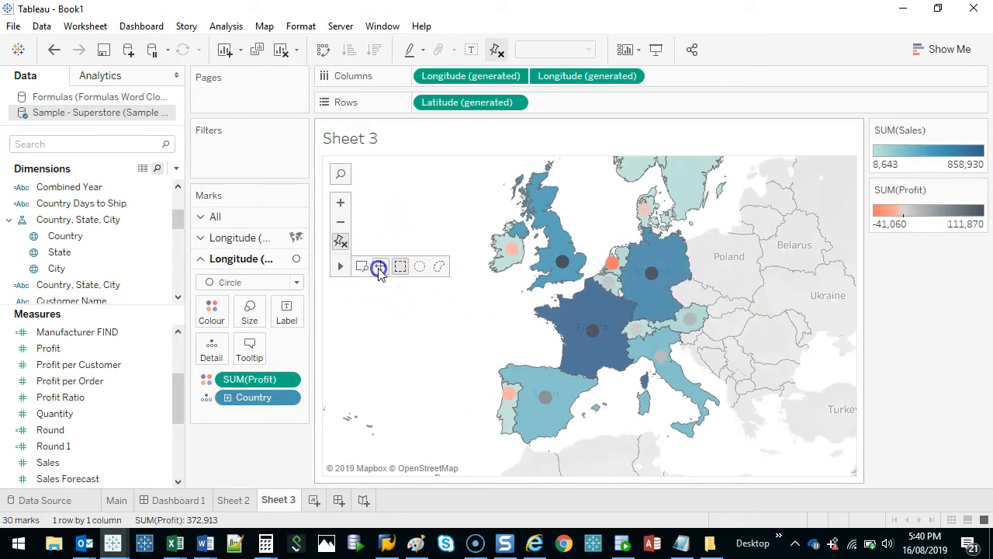
left_click_drag(380, 272, 768, 279)
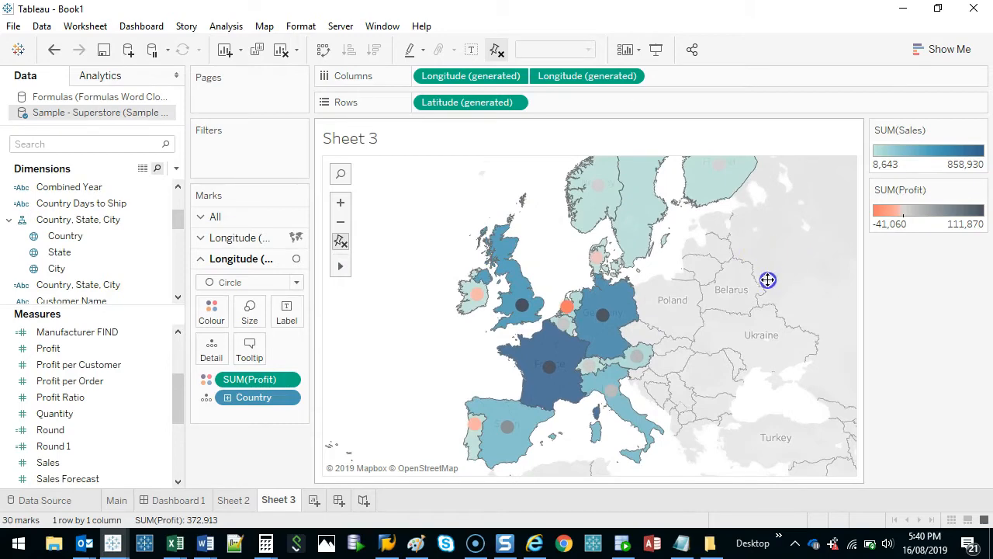
left_click_drag(766, 280, 700, 347)
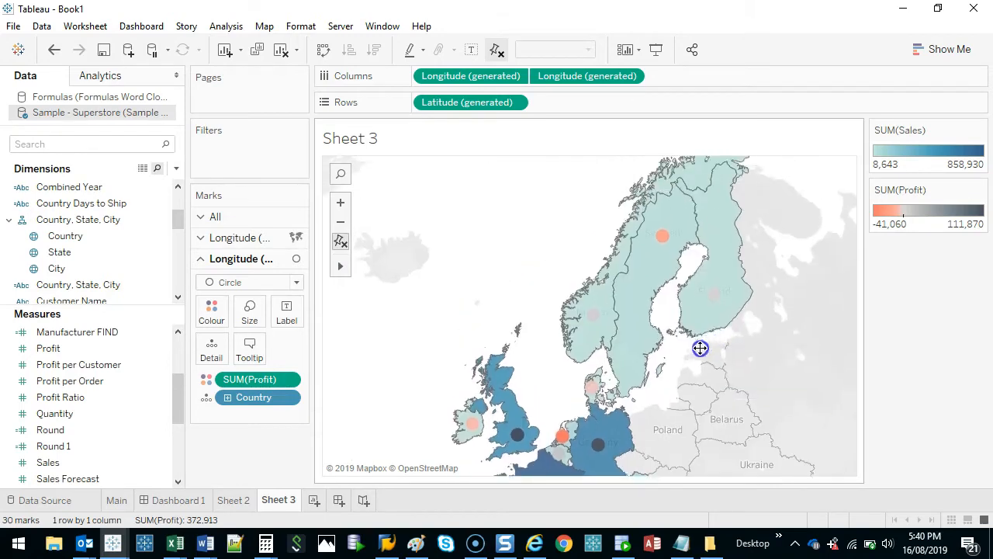
left_click_drag(700, 347, 695, 310)
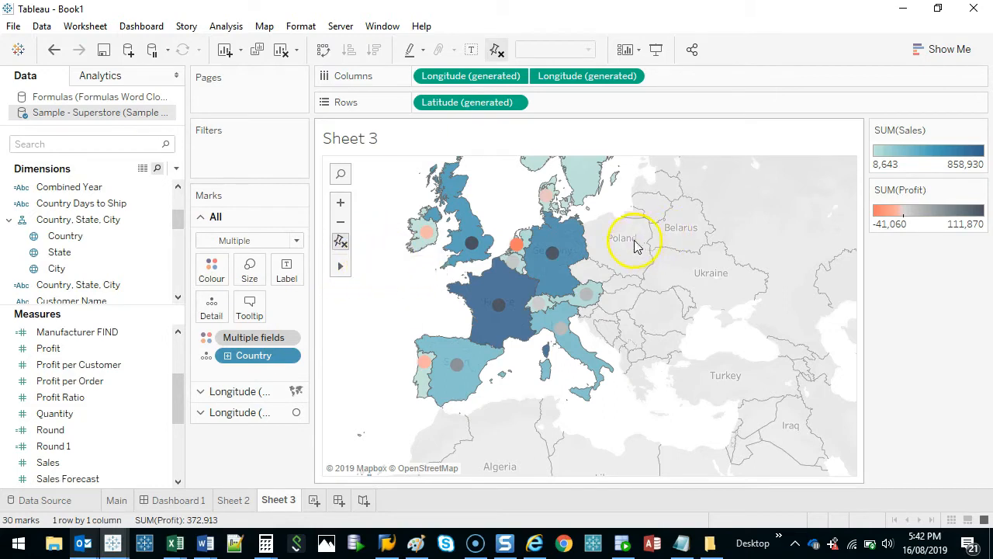
mouse_move(519, 245)
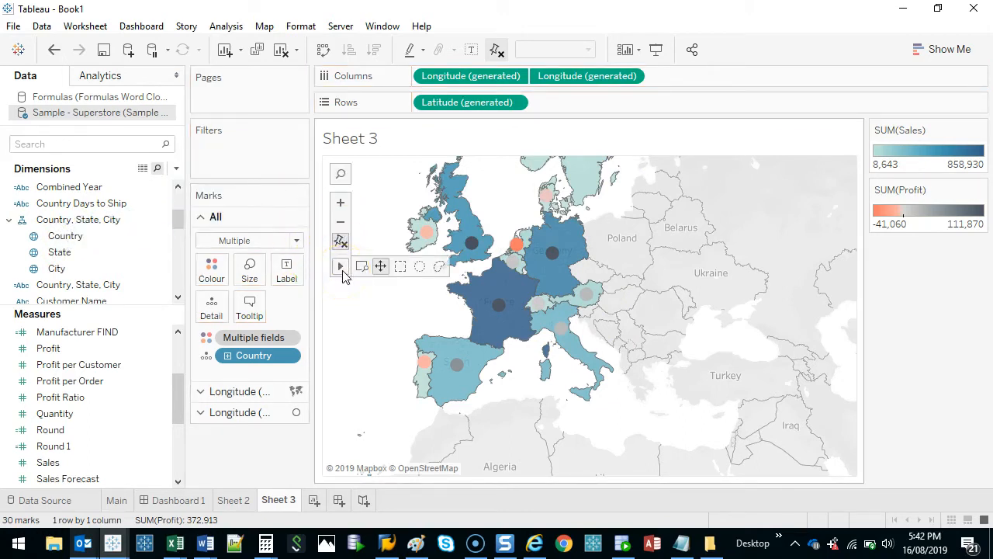
mouse_move(400, 267)
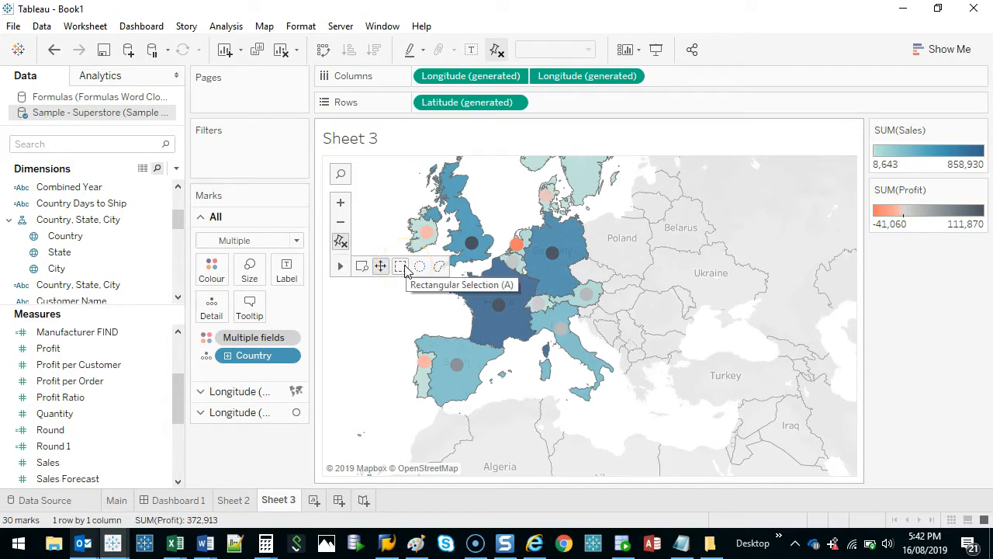
- Rectangle-select the United Kingdom and Ireland and Keep Only those two countries
left_click_drag(380, 178, 437, 217)
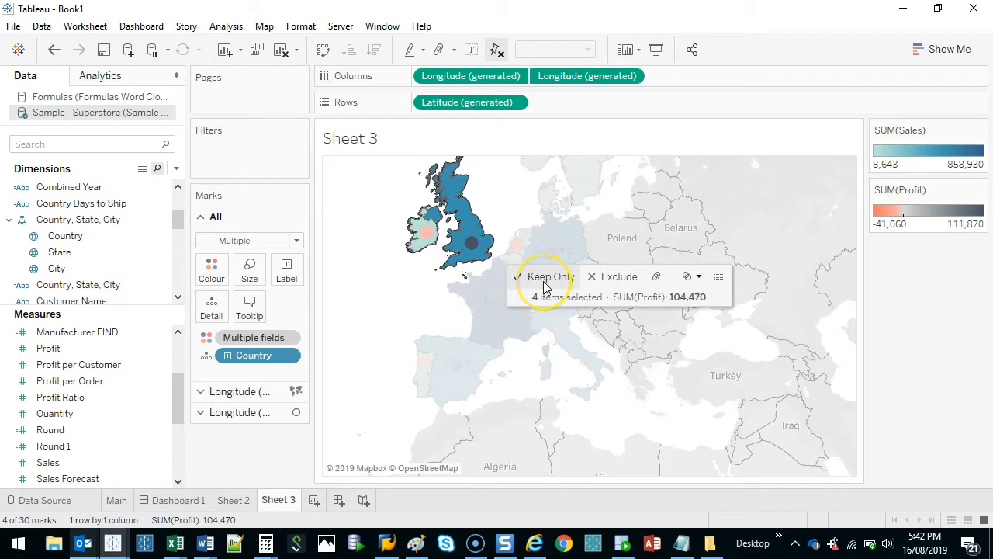
mouse_move(335, 458)
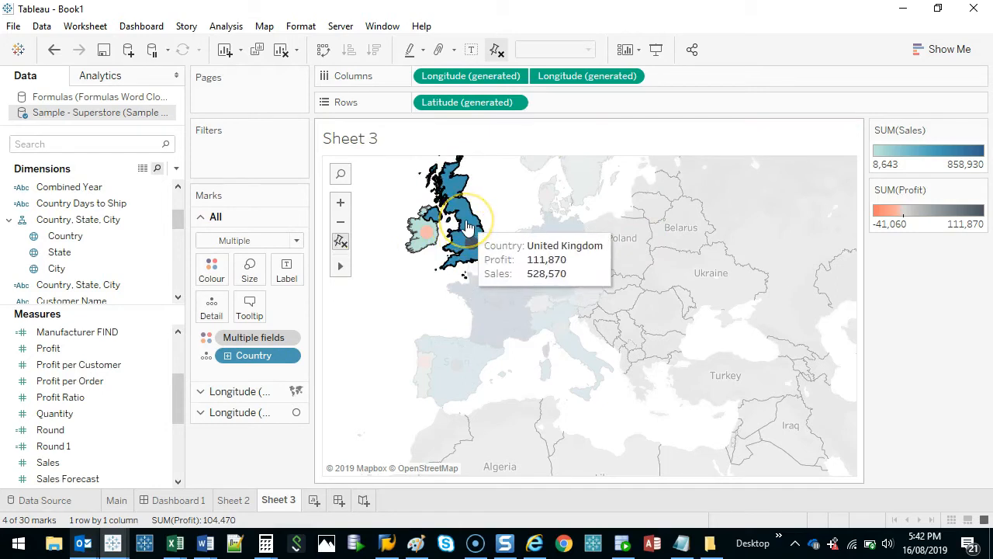
left_click(458, 225)
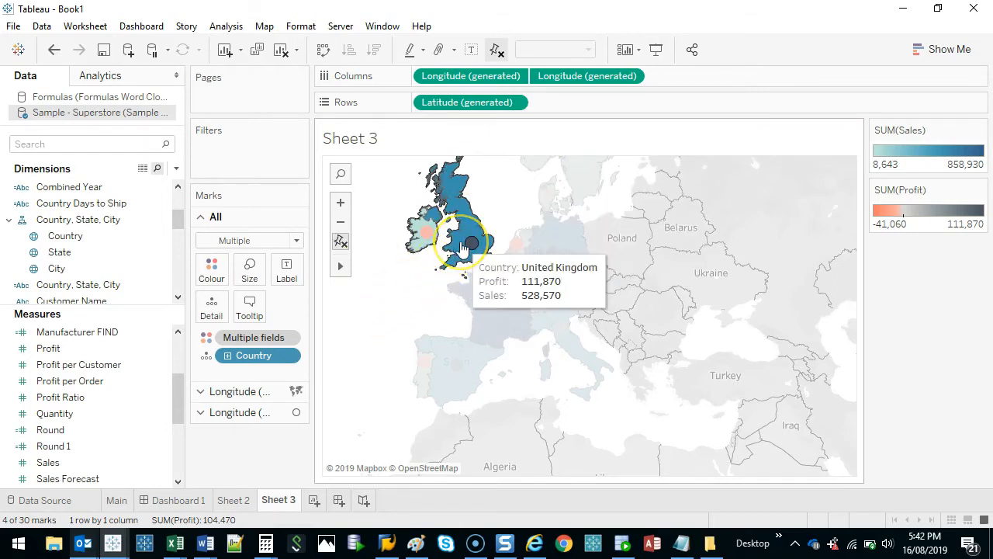
mouse_move(335, 326)
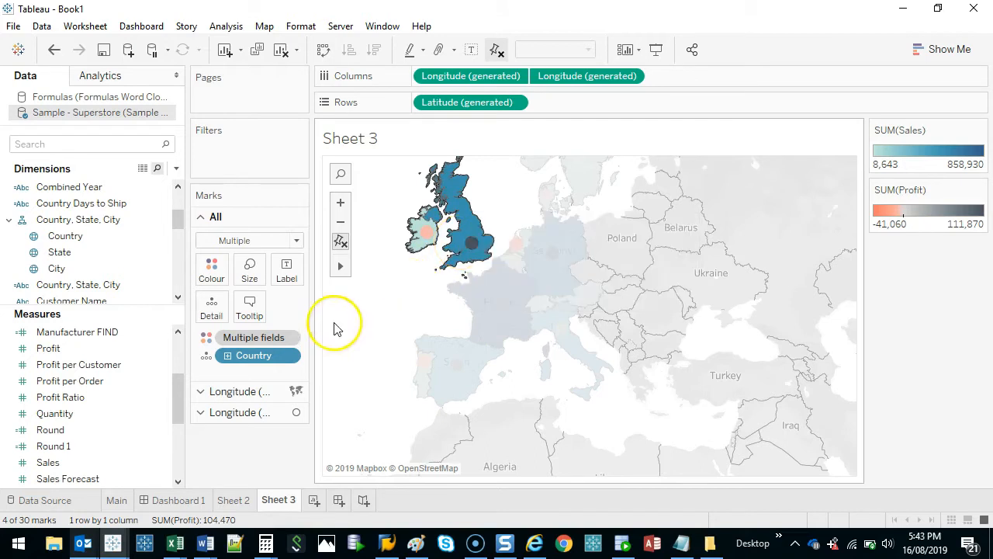
left_click(426, 230)
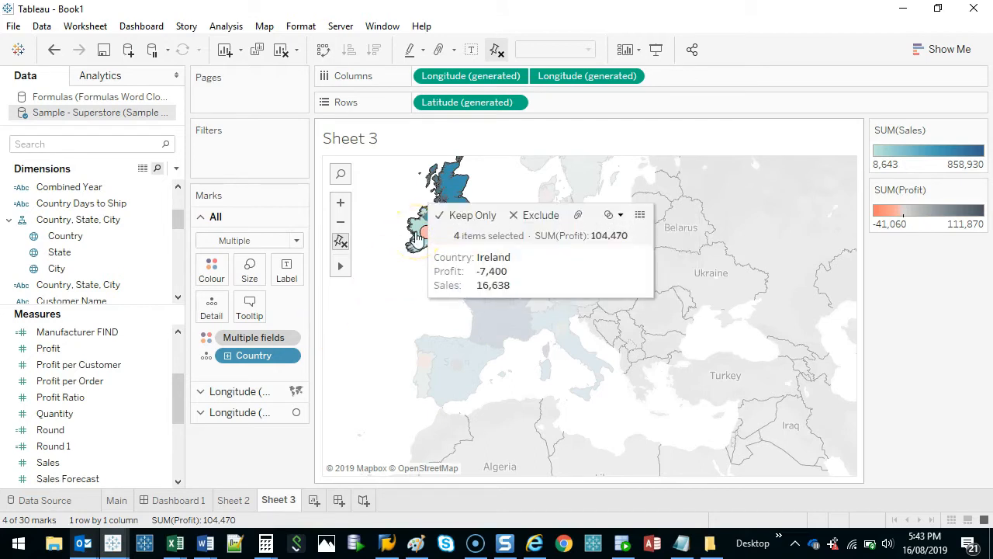
right_click(462, 214)
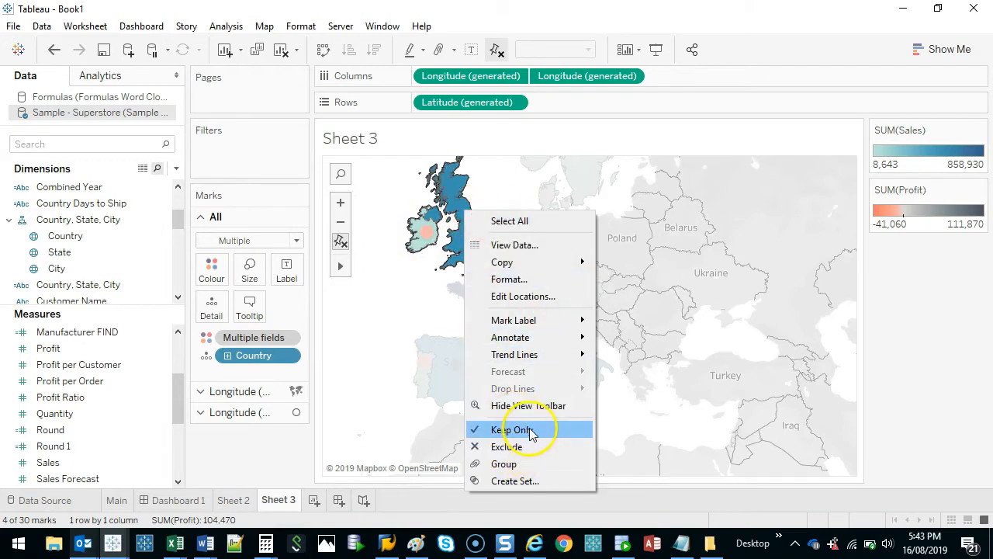
mouse_move(506, 447)
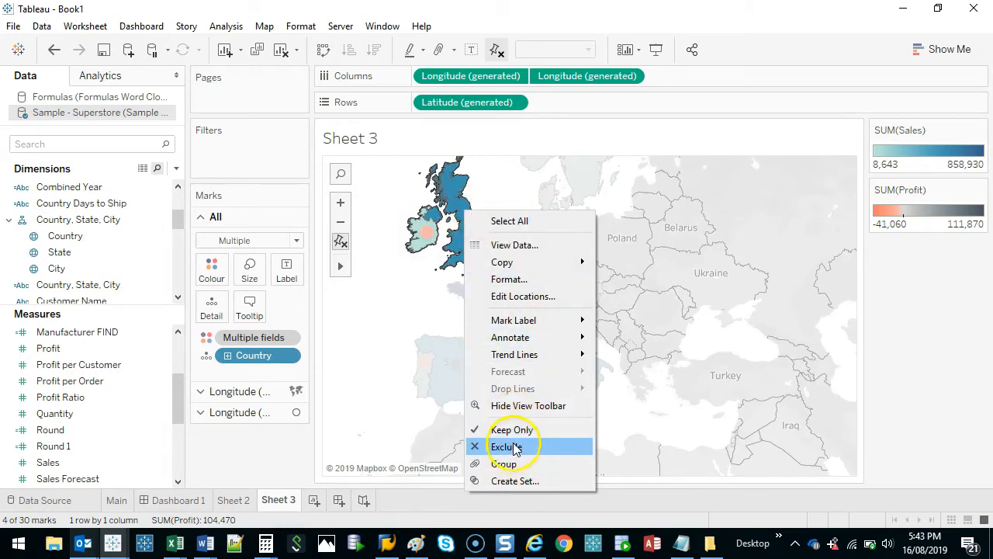
mouse_move(513, 428)
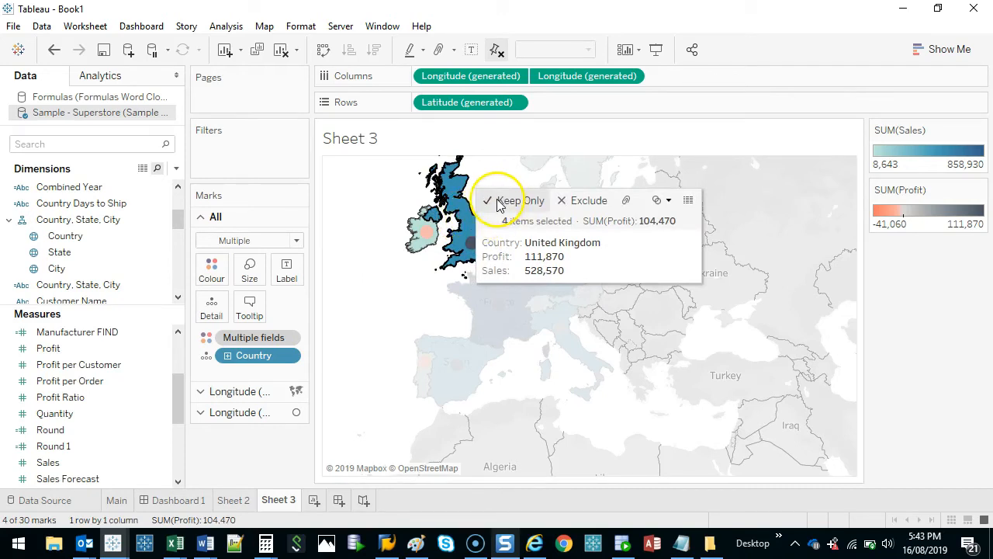
left_click(509, 200)
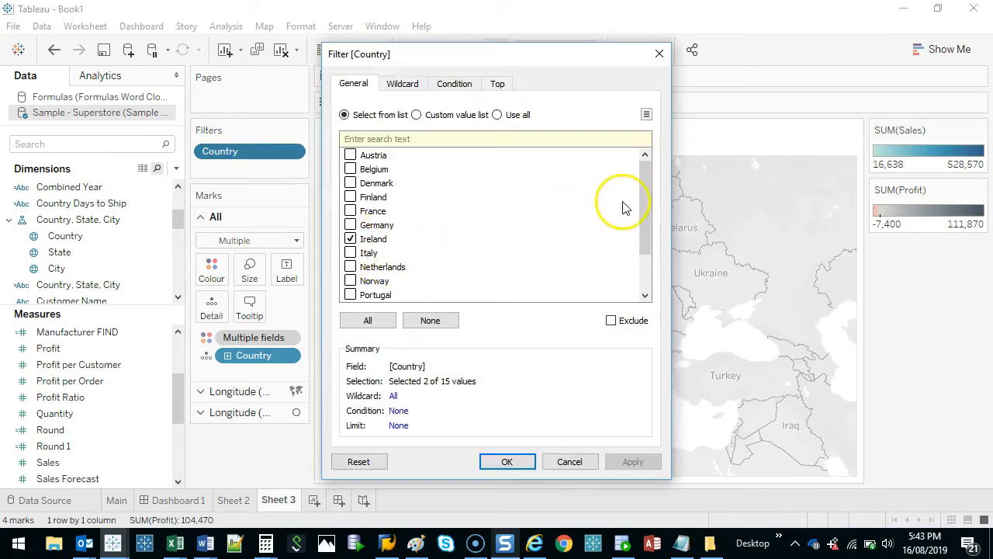
- Confirm the Country filter keeping only Ireland and the United Kingdom
scroll("down", 3)
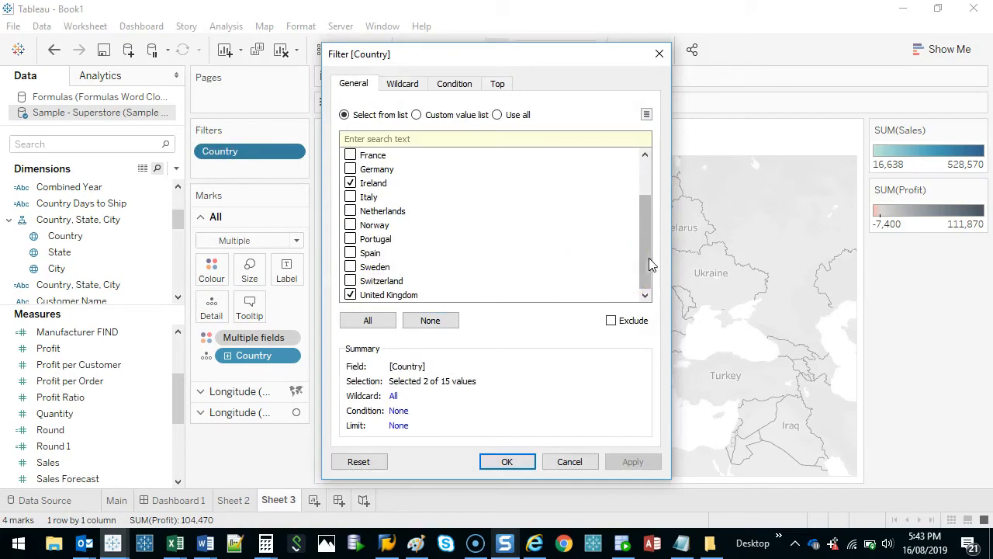
left_click(506, 461)
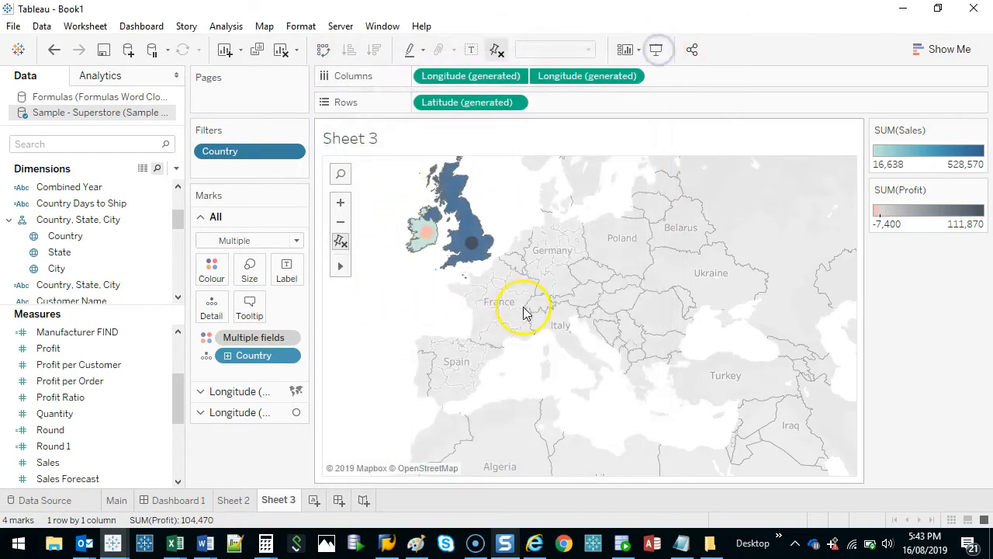
mouse_move(463, 280)
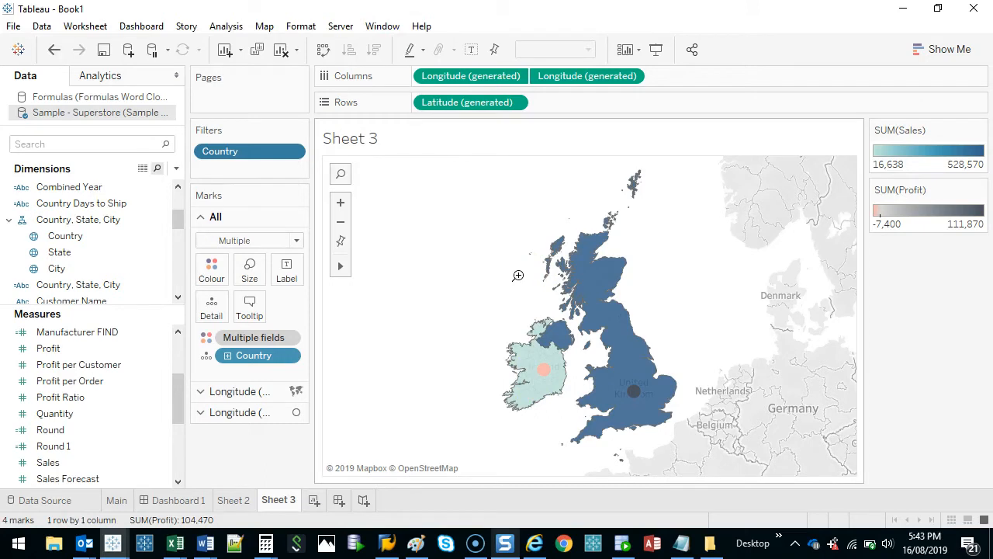
left_click(544, 373)
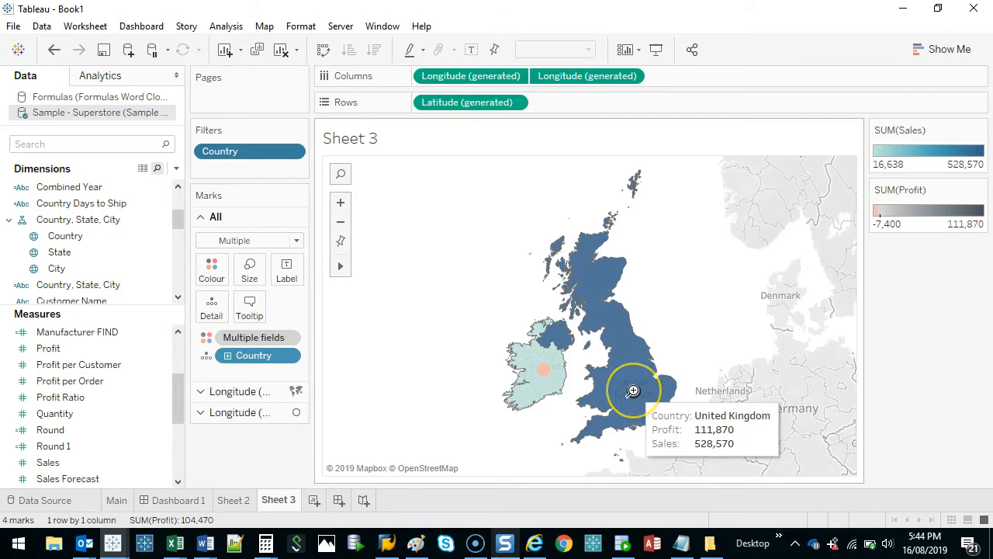
mouse_move(633, 392)
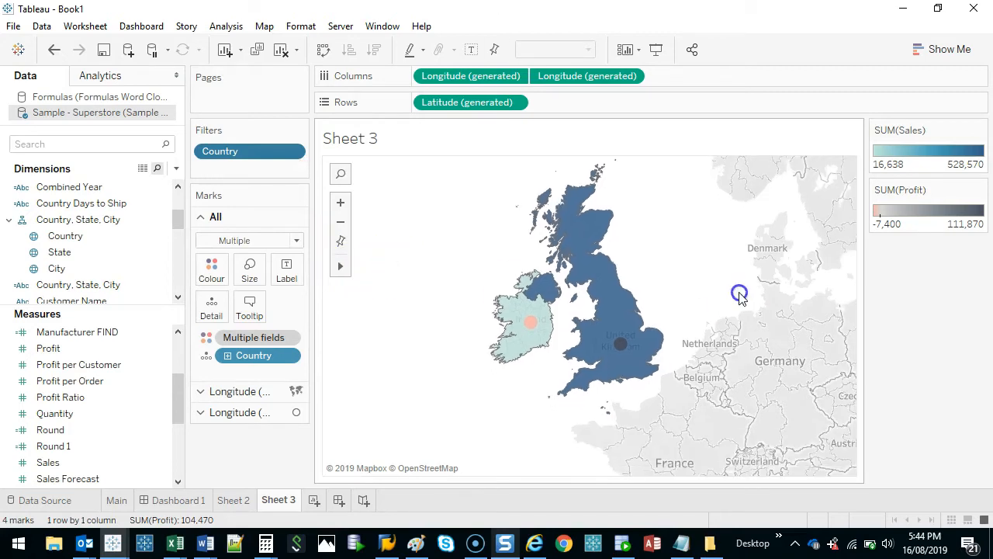
left_click(531, 322)
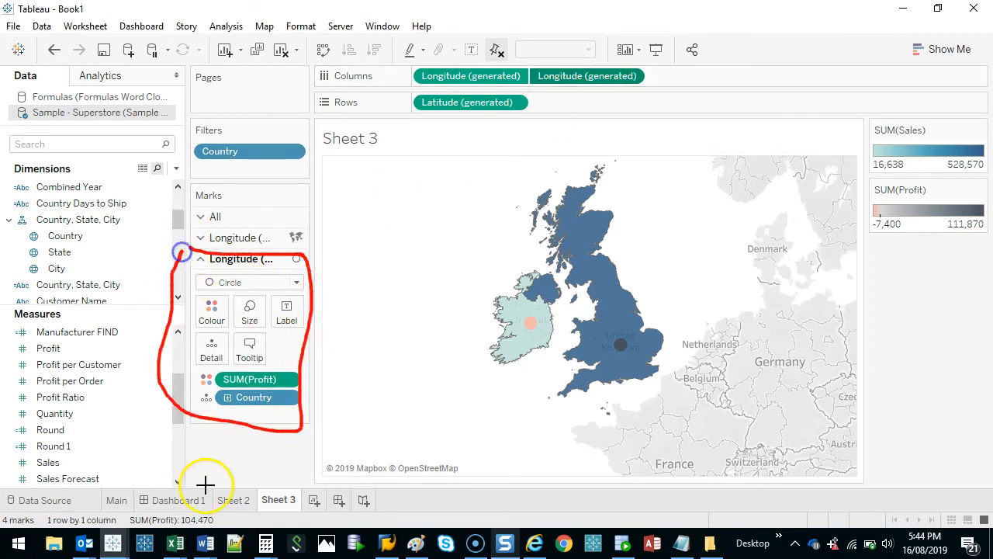
- Switch the second layer's marks from Circle to Pie and enlarge them
left_click(296, 283)
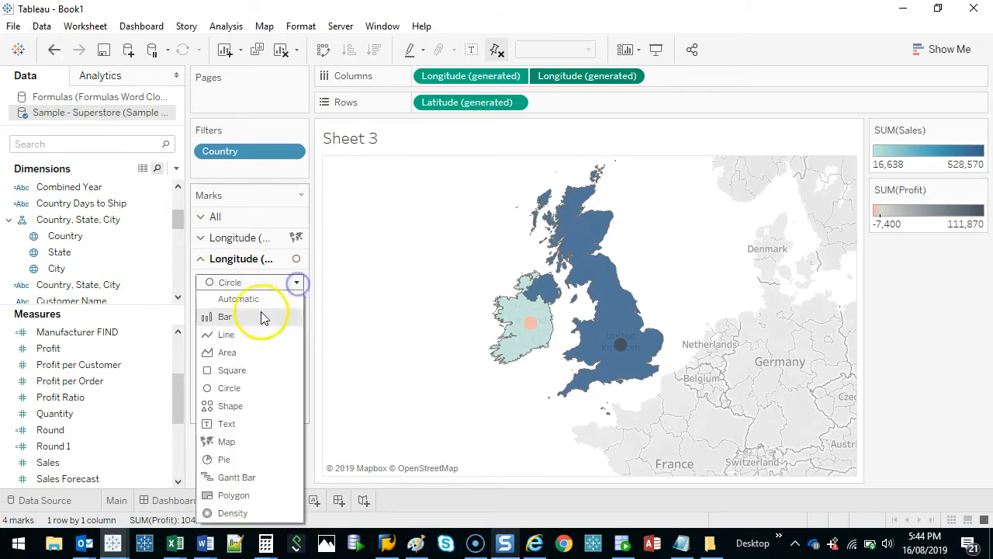
left_click(224, 459)
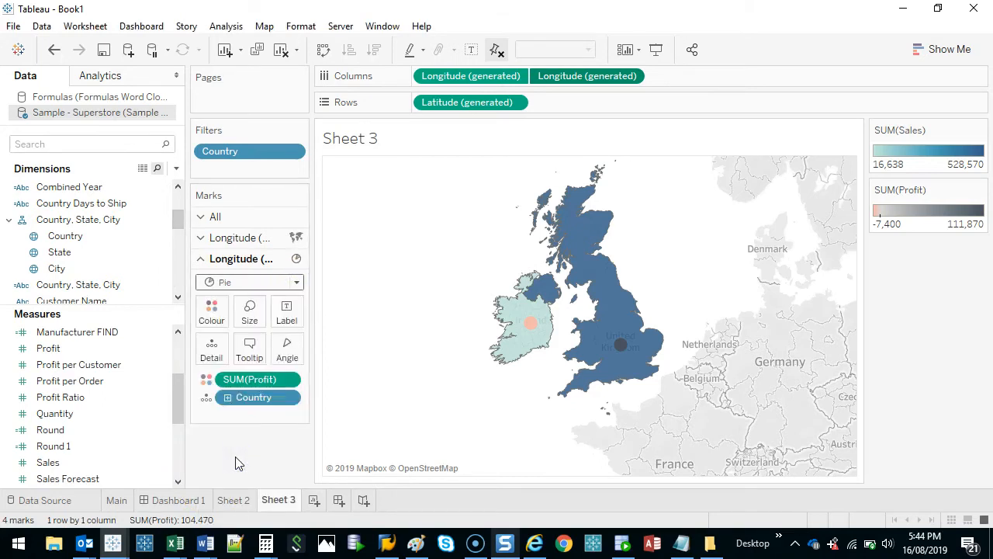
mouse_move(621, 345)
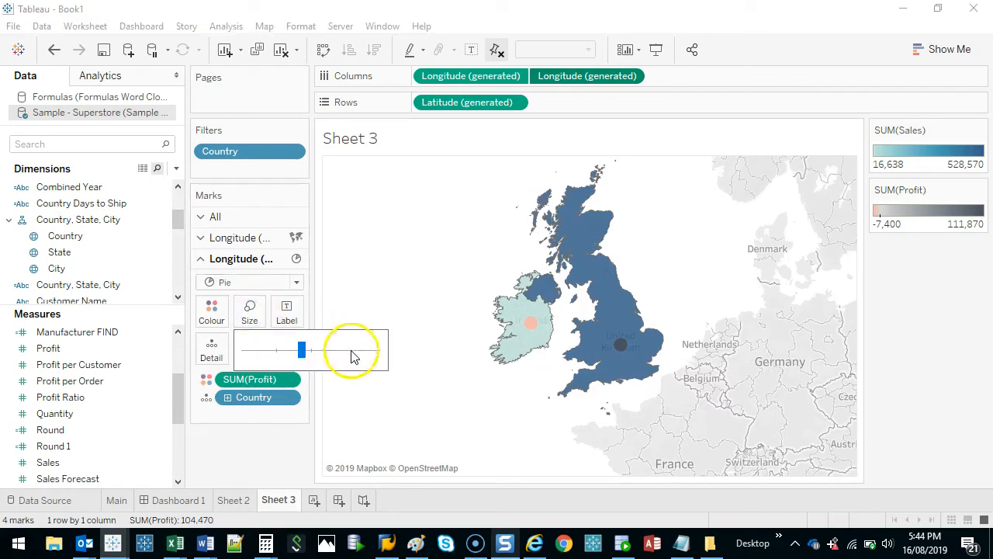
left_click_drag(301, 351, 360, 351)
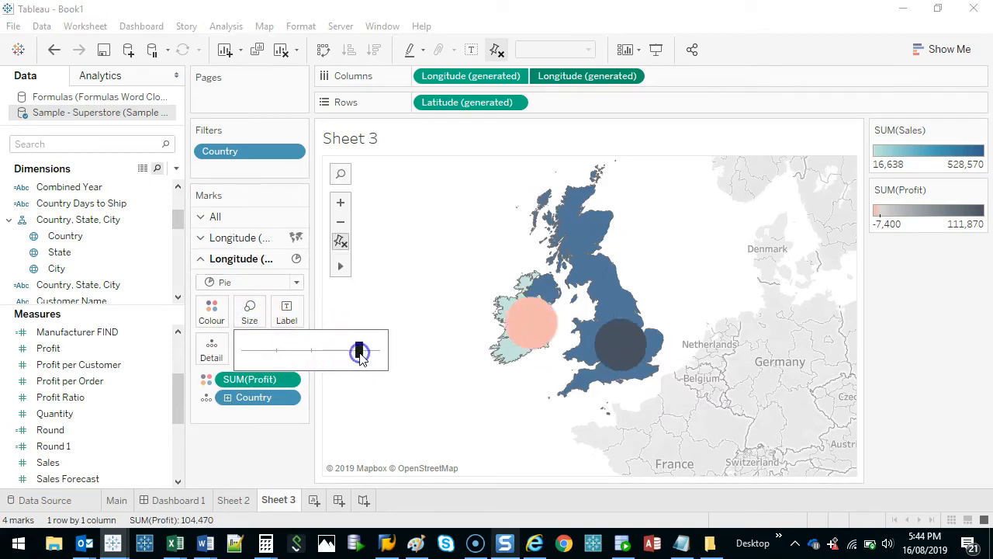
left_click_drag(360, 351, 355, 351)
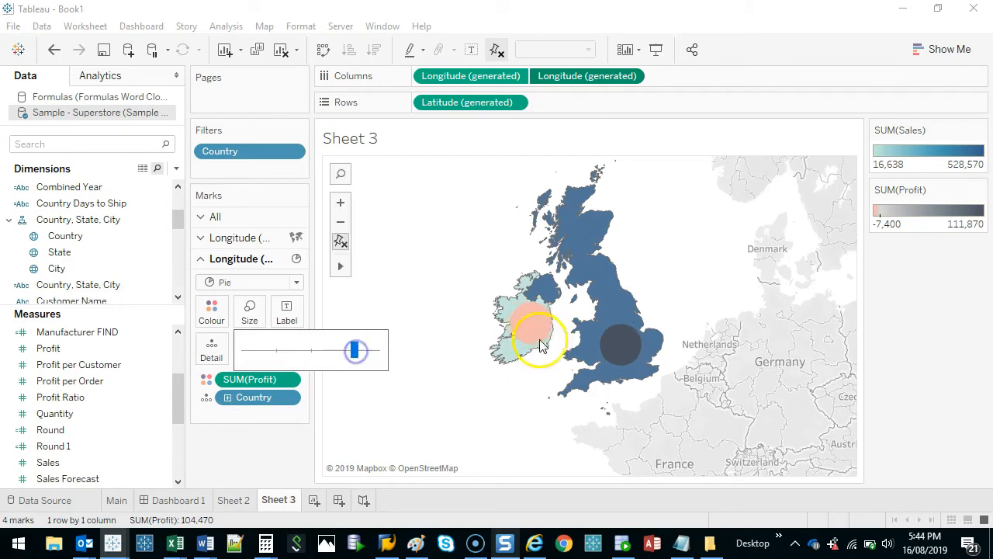
mouse_move(537, 326)
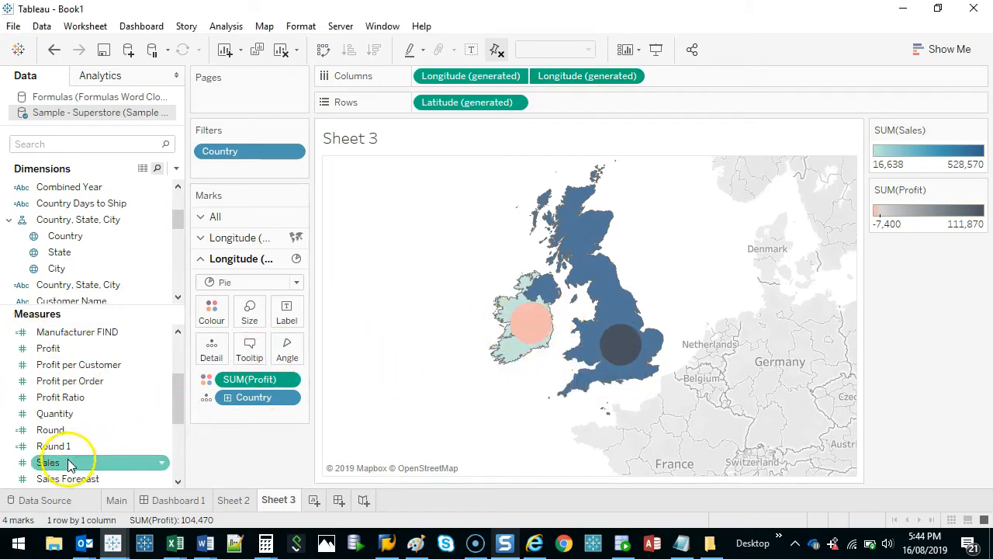
- Colour the pies by Sales instead of SUM(Profit), then by Category into Furniture, Office Supplies and Technology slices
left_click_drag(48, 463, 250, 379)
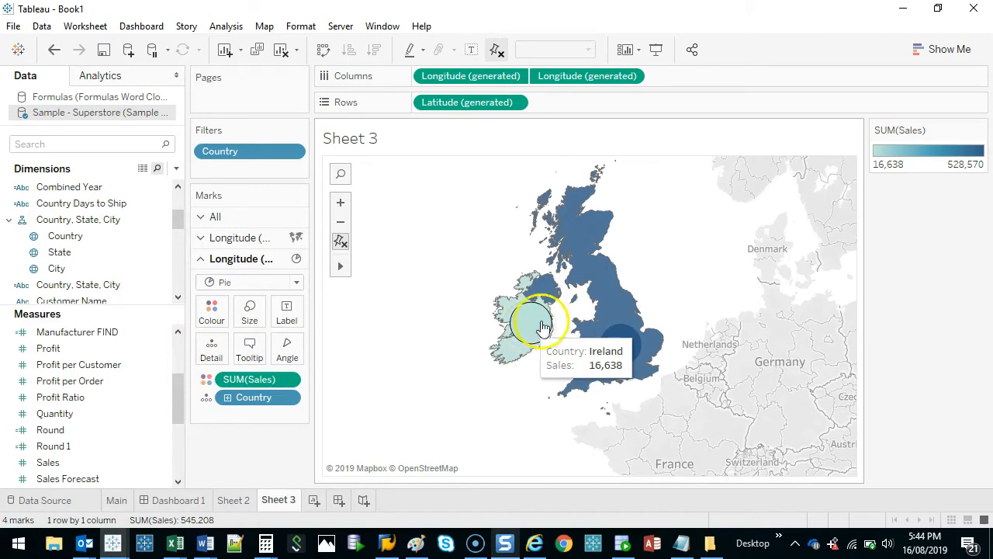
mouse_move(416, 400)
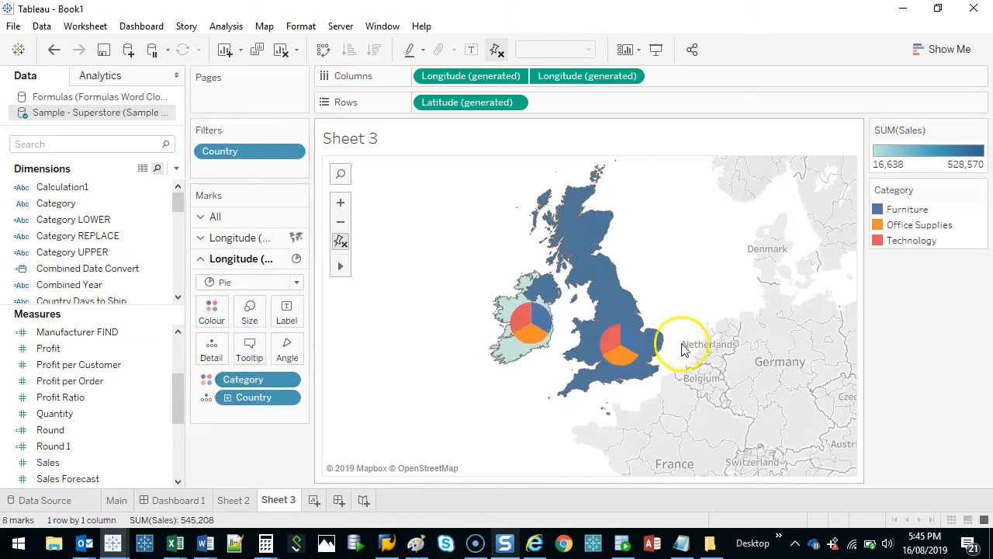
mouse_move(527, 322)
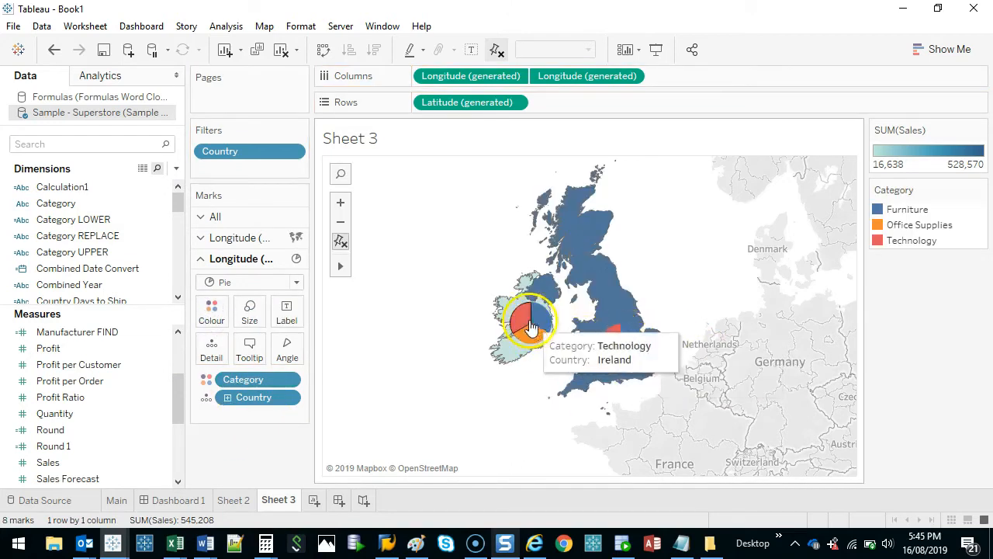
mouse_move(608, 341)
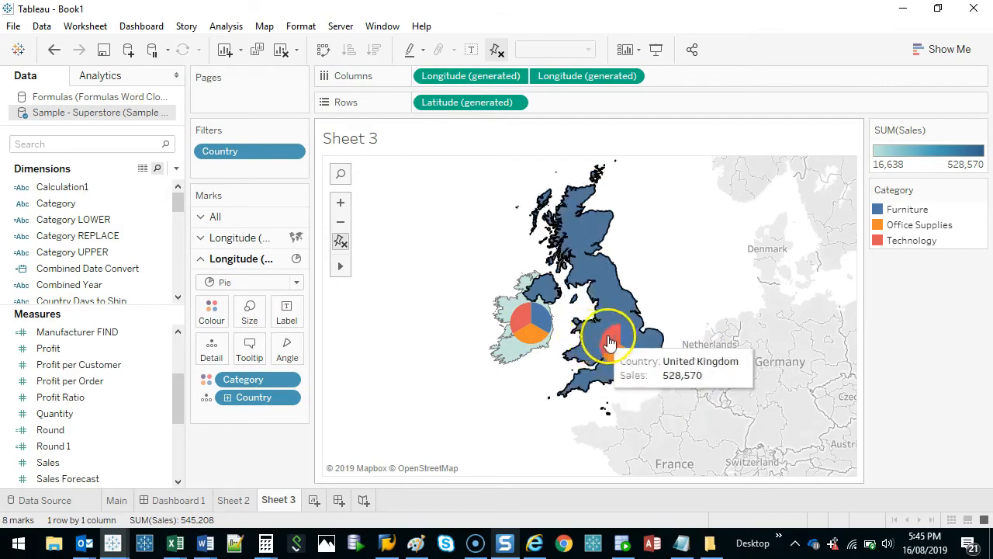
mouse_move(503, 278)
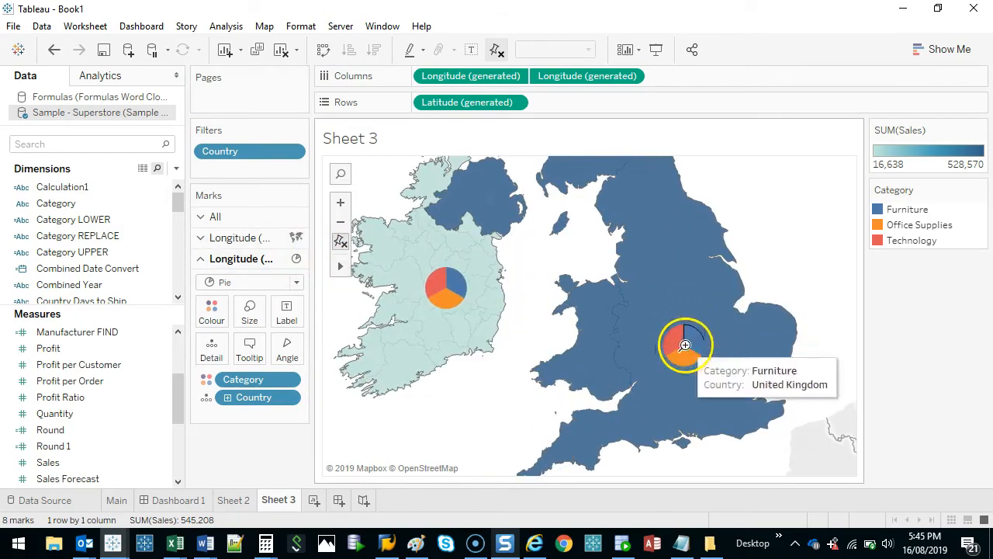
left_click(211, 310)
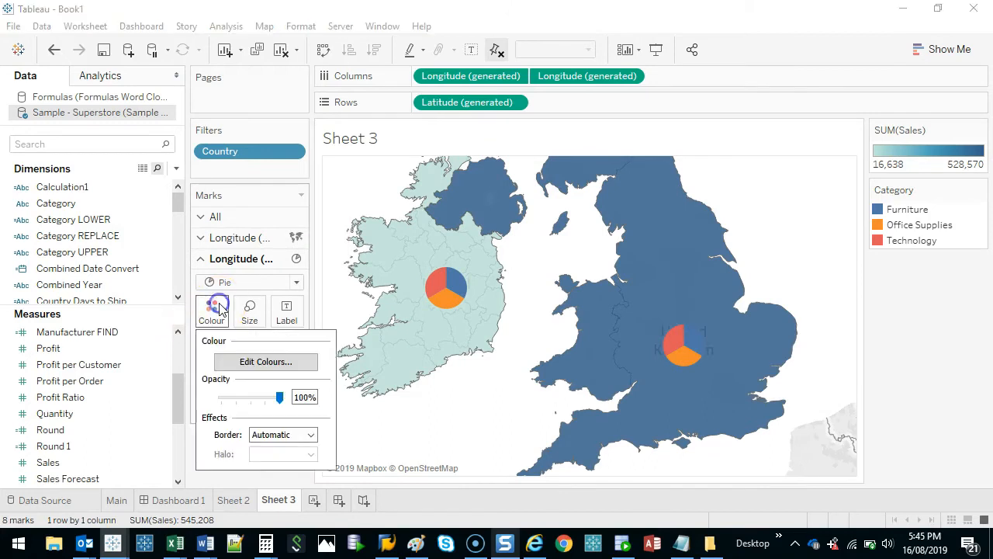
- Give the category pie slices a dark border outline
left_click(308, 434)
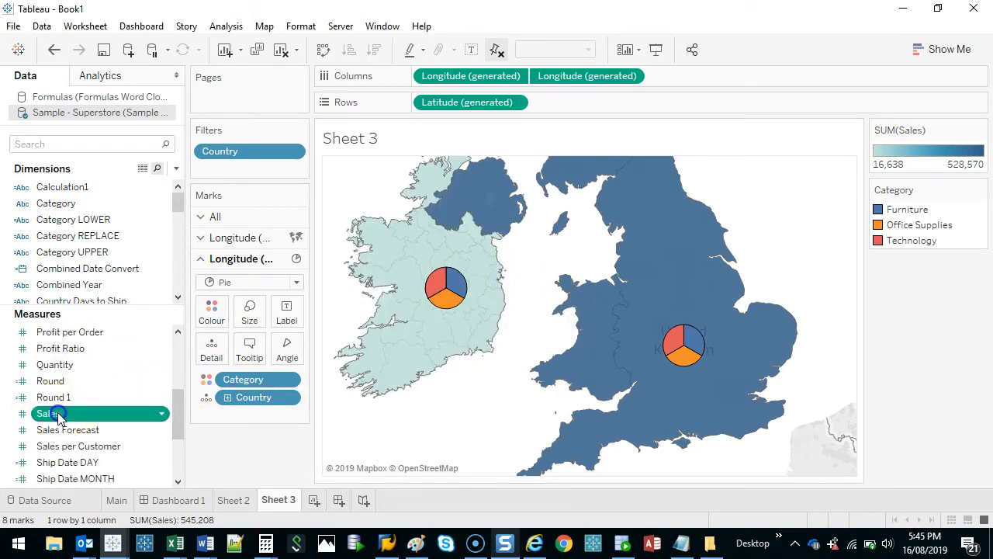
- Make slice angles proportional to Sales and size the pies by Sales
left_click_drag(48, 412, 287, 349)
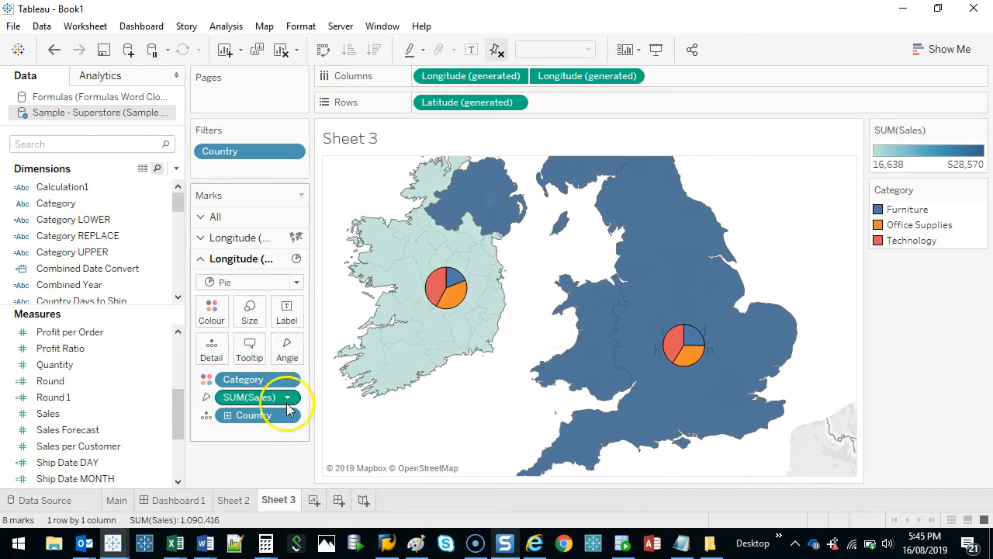
mouse_move(691, 356)
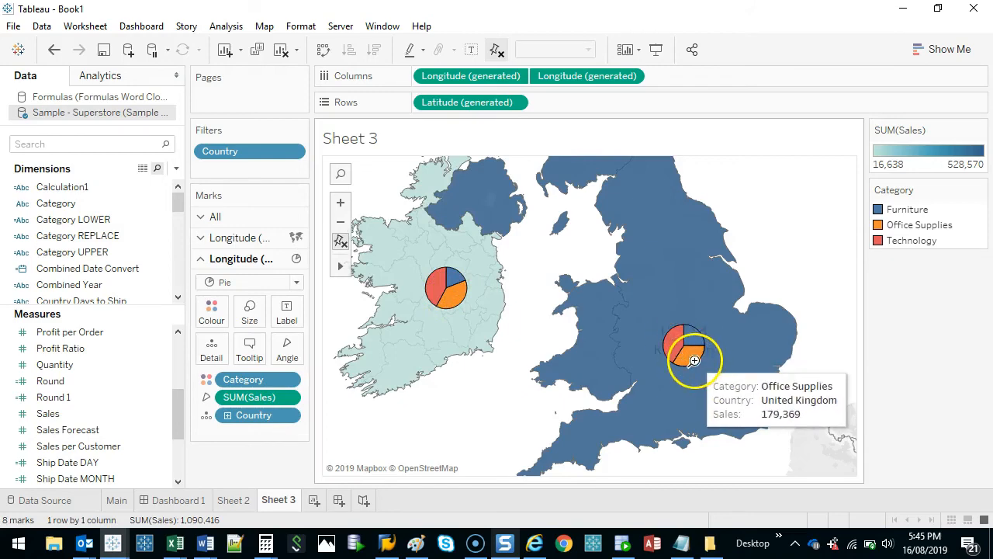
mouse_move(454, 298)
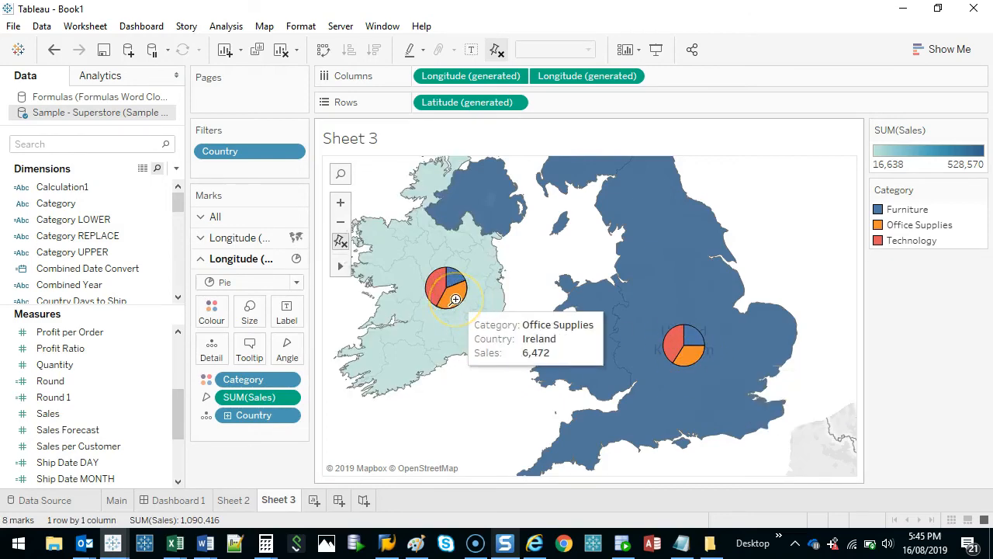
mouse_move(689, 356)
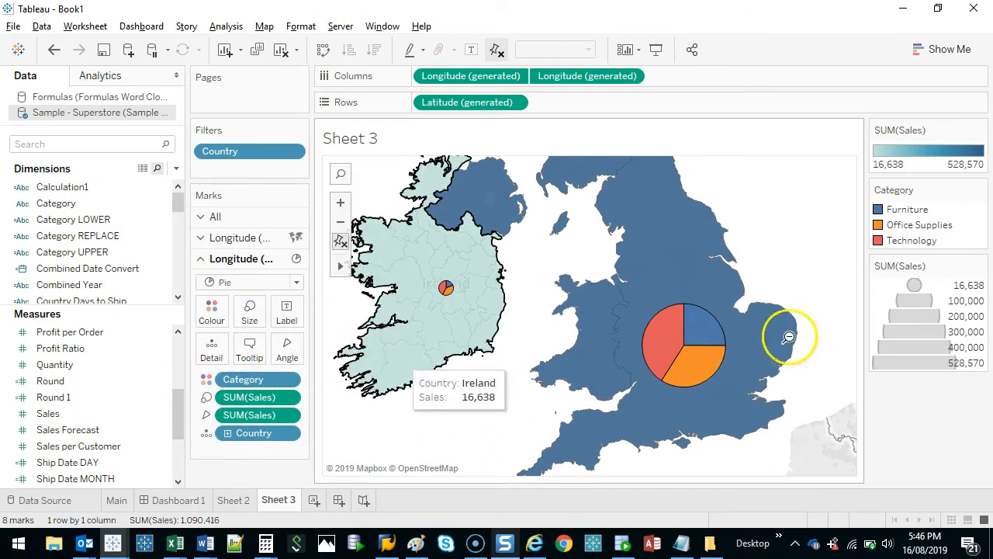
mouse_move(717, 317)
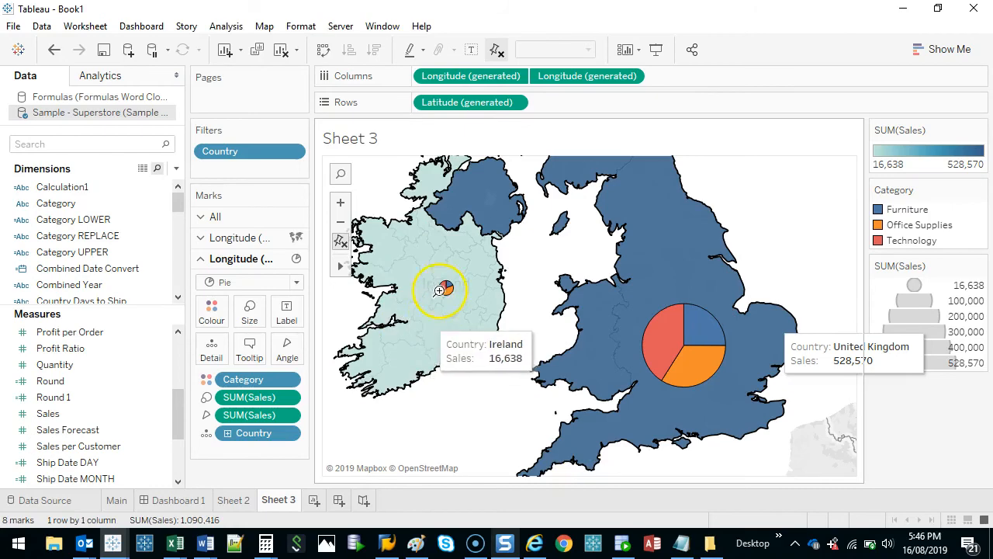
mouse_move(670, 303)
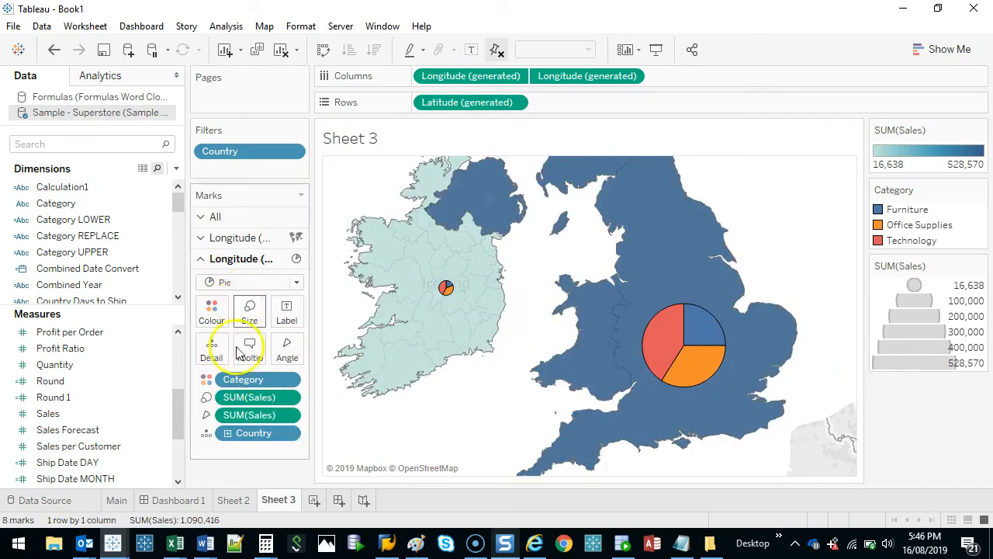
- Label each slice with its Category and SUM(Sales) shown as Percent of Total
left_click(242, 378)
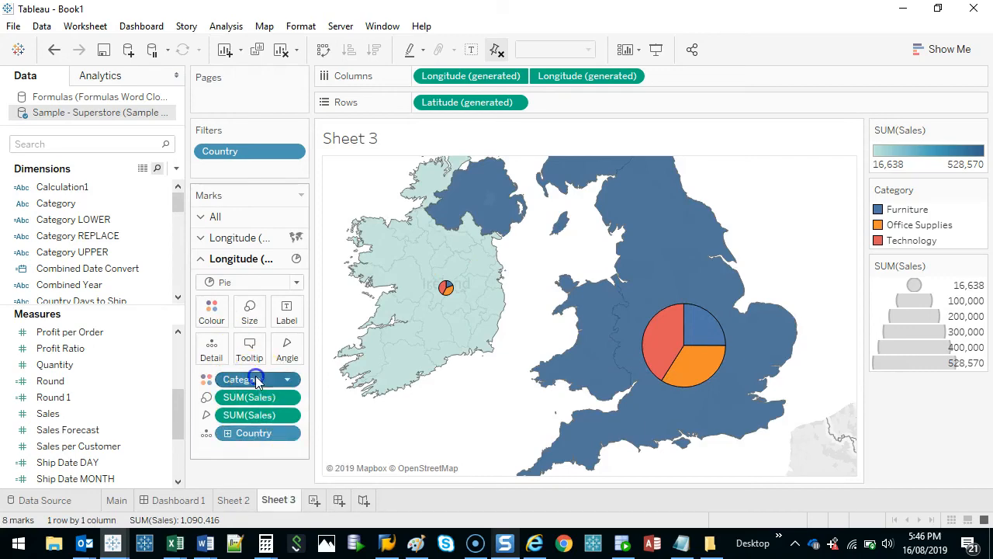
left_click_drag(242, 379, 287, 320)
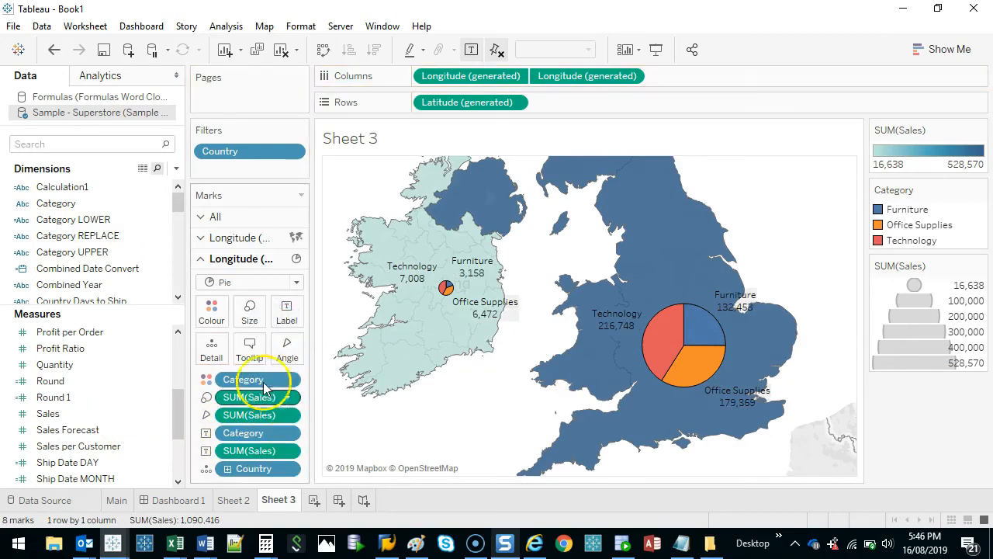
right_click(248, 450)
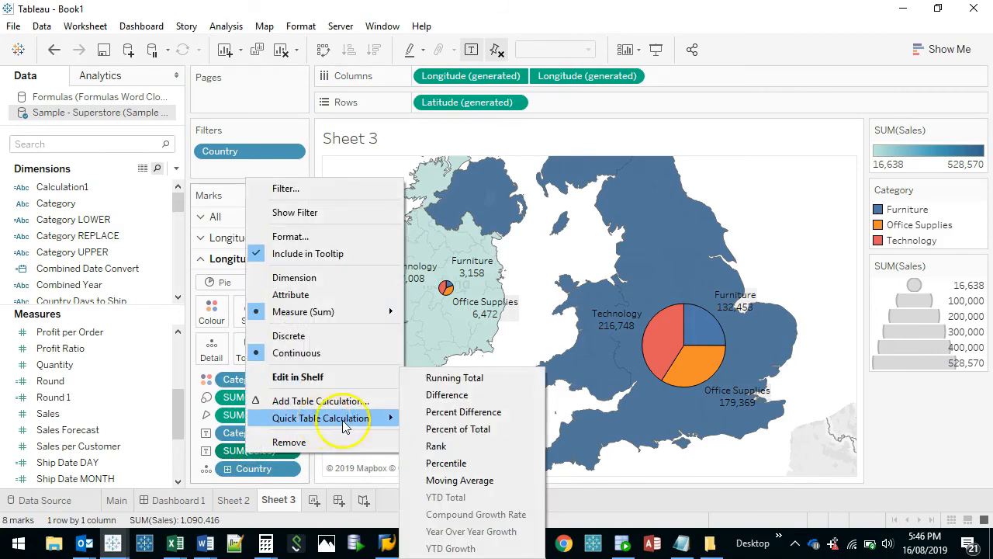
left_click(458, 428)
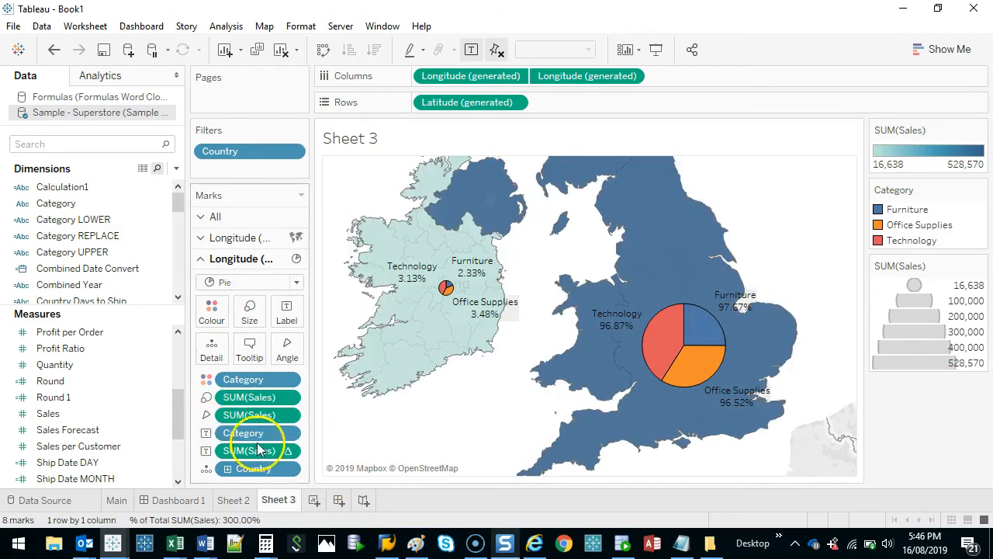
- Compute the percent-of-total labels using Category, so percentages are within each country
right_click(248, 450)
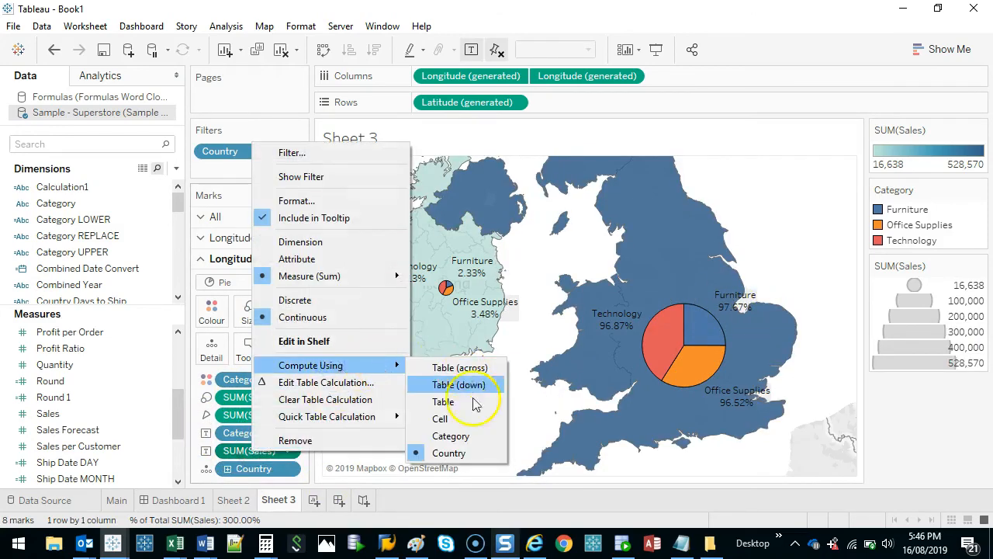
mouse_move(450, 435)
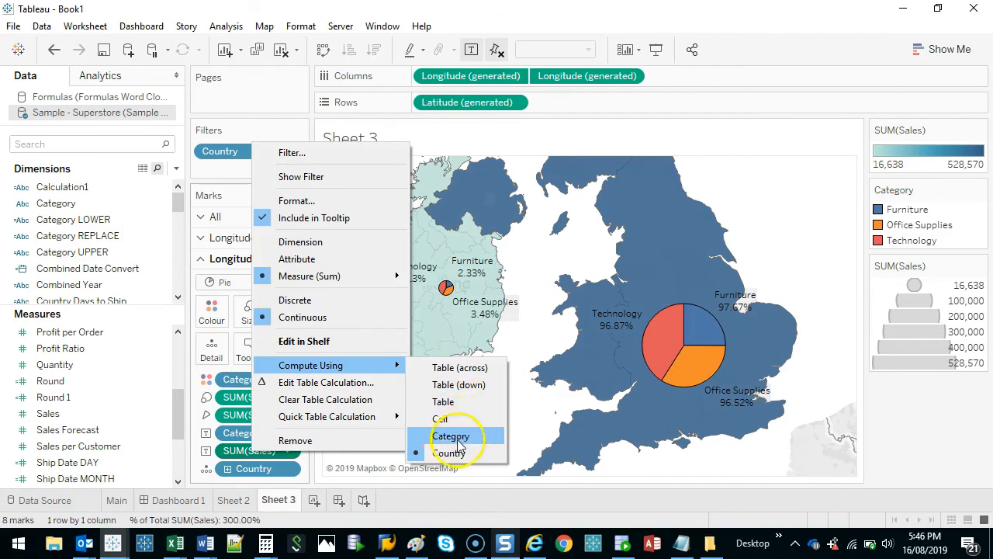
left_click(452, 435)
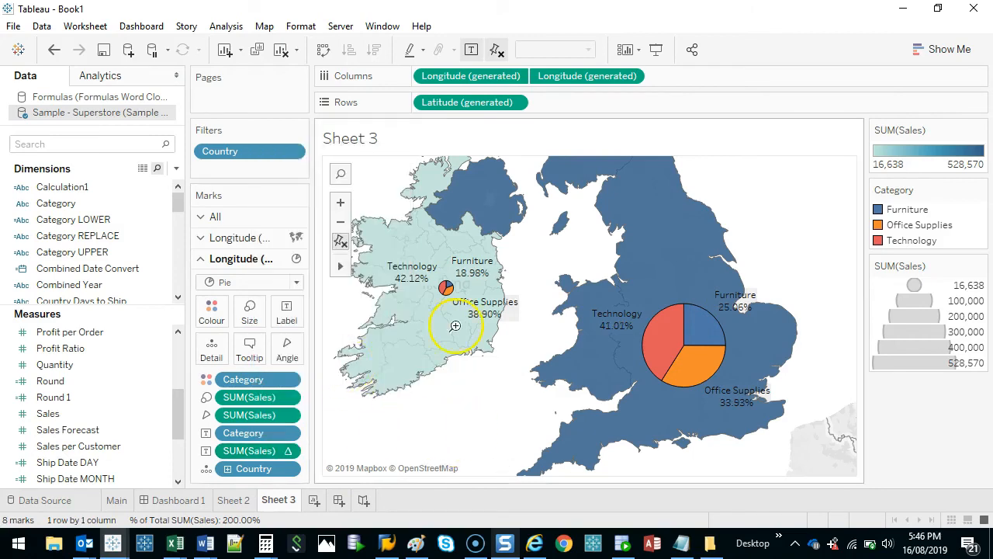
mouse_move(782, 163)
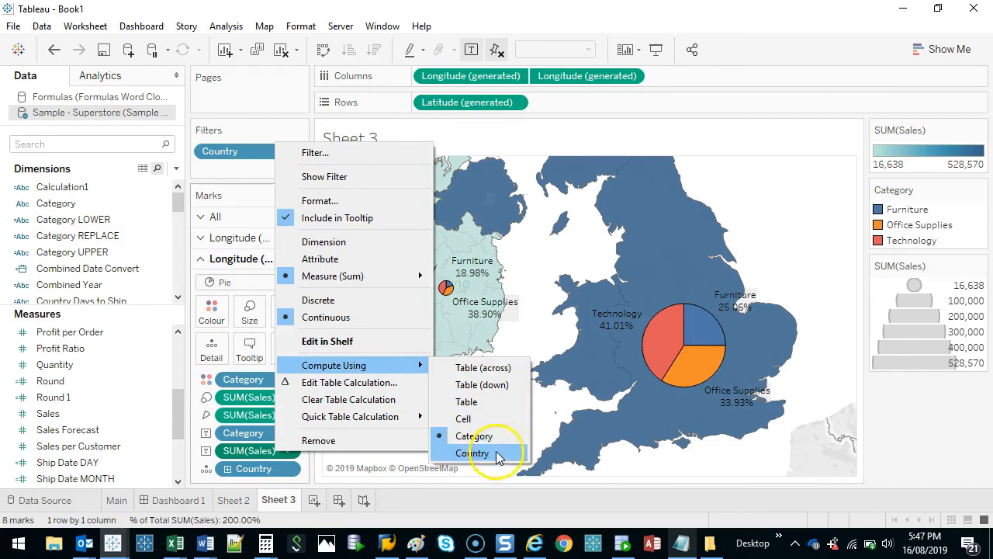
left_click(471, 453)
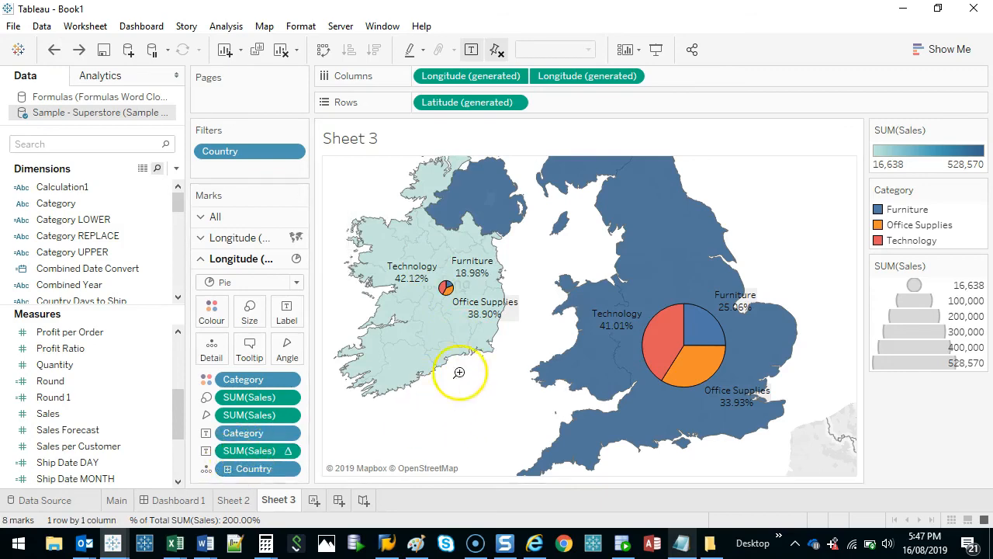
mouse_move(674, 373)
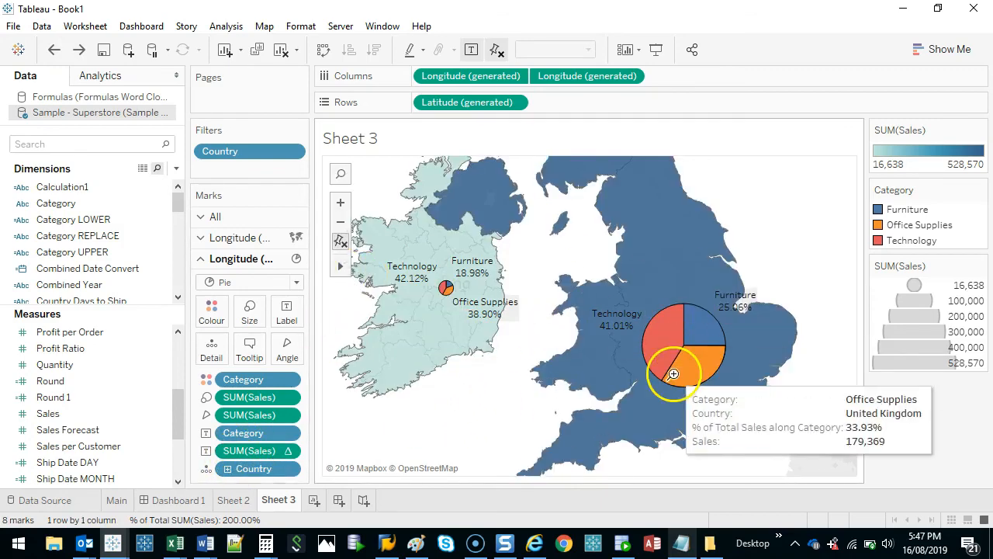
mouse_move(490, 427)
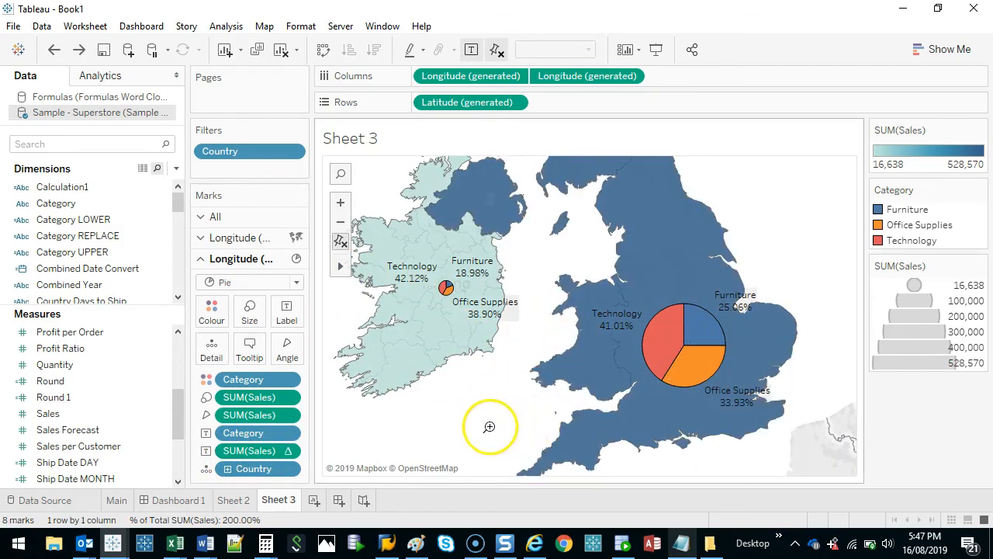
mouse_move(472, 425)
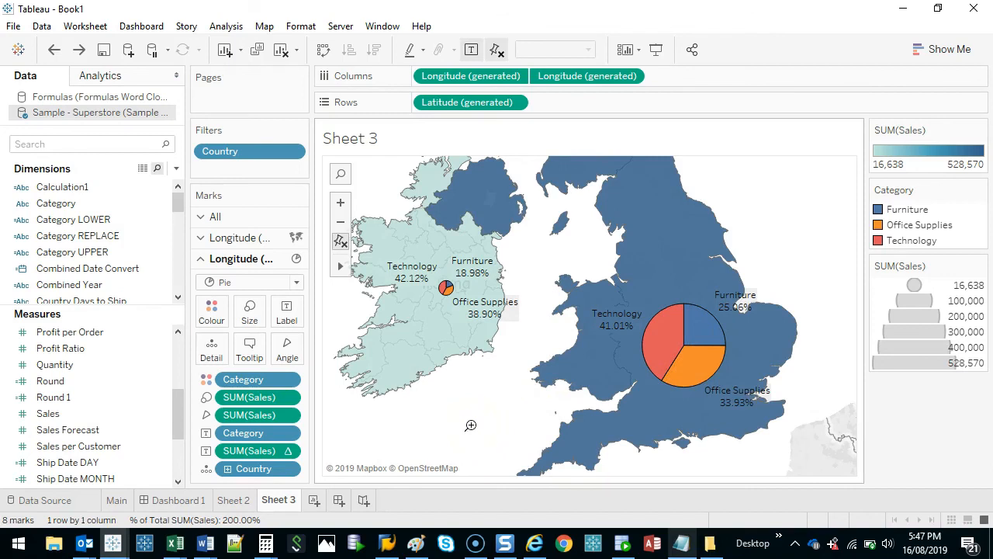